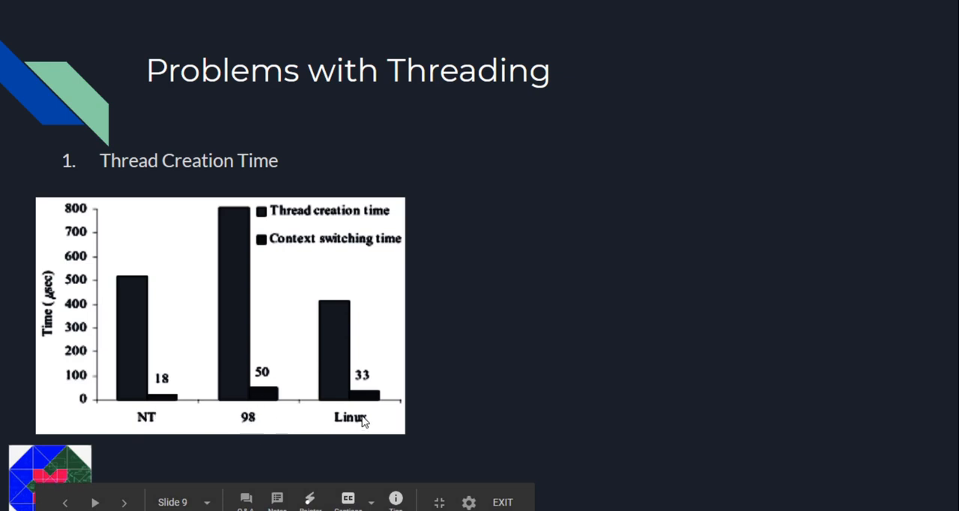
mouse_move(363, 418)
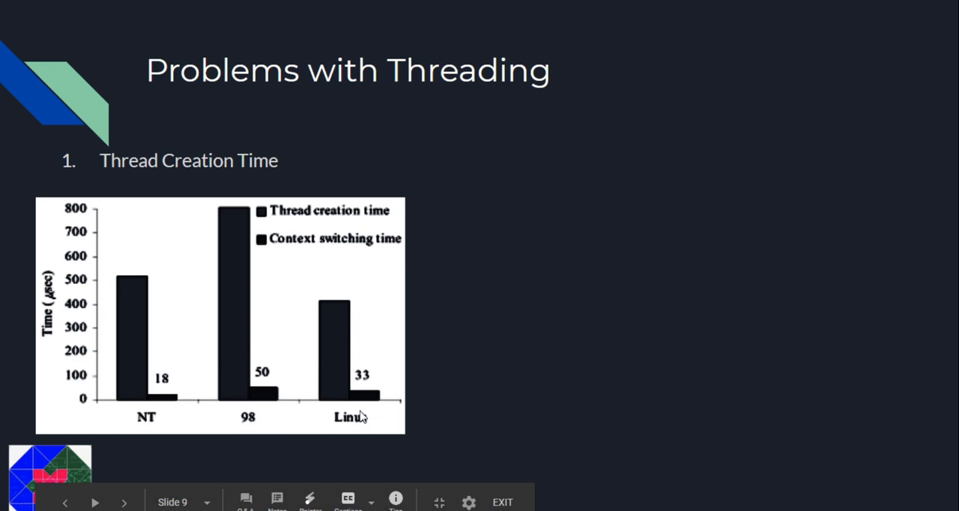
mouse_move(326, 285)
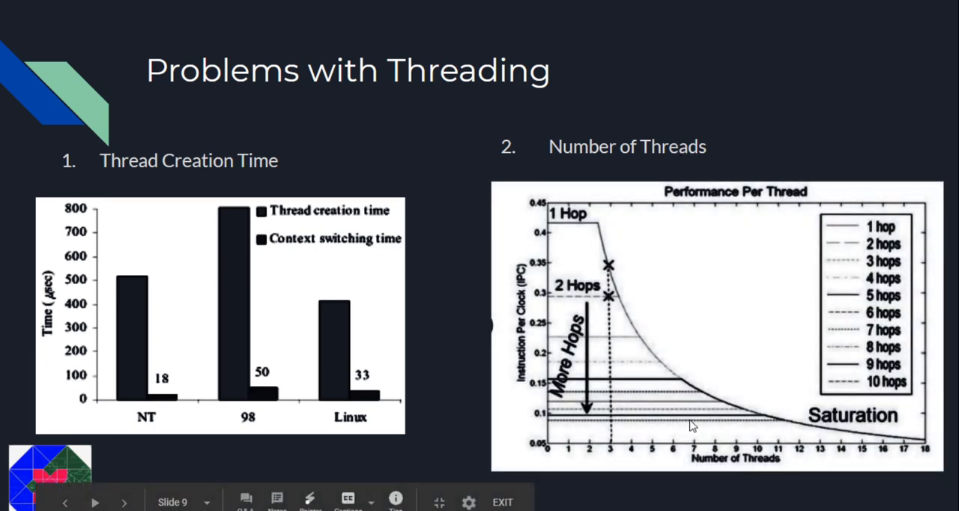
mouse_move(525, 371)
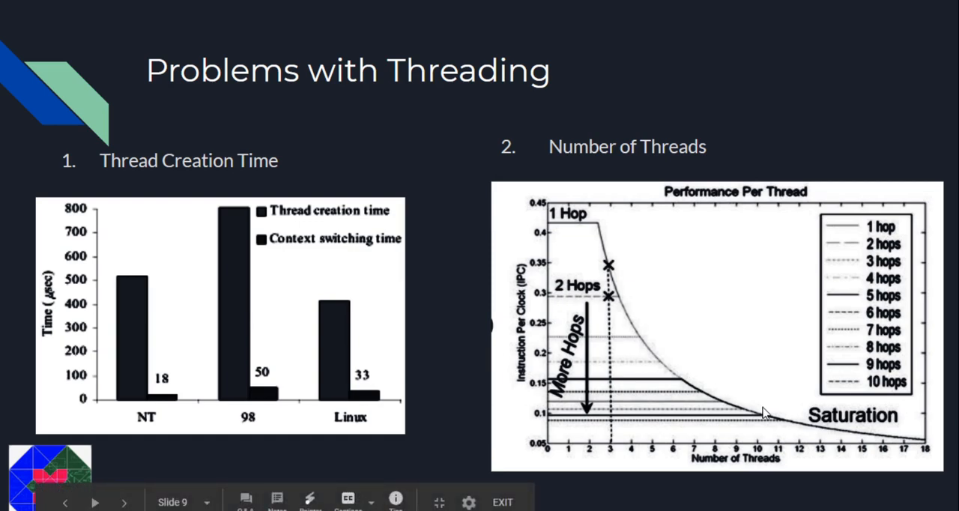
mouse_move(727, 313)
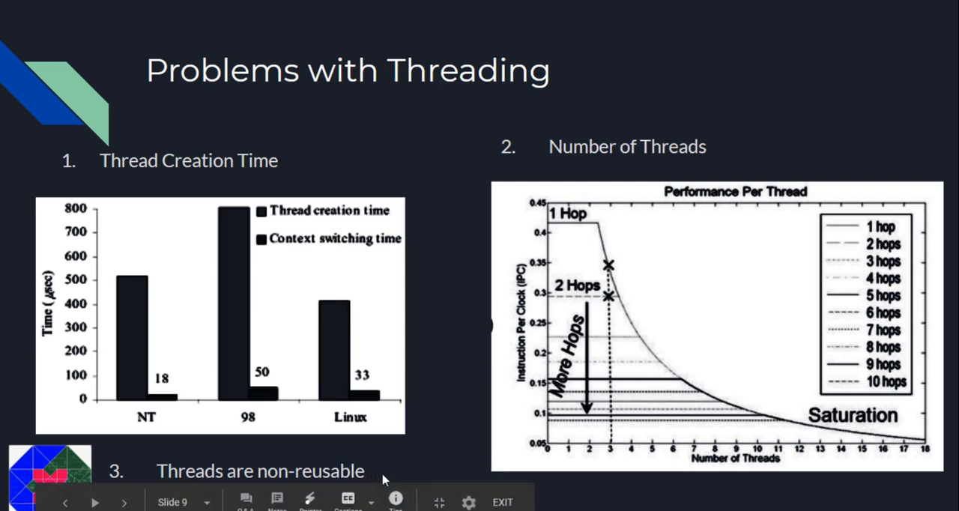
mouse_move(694, 139)
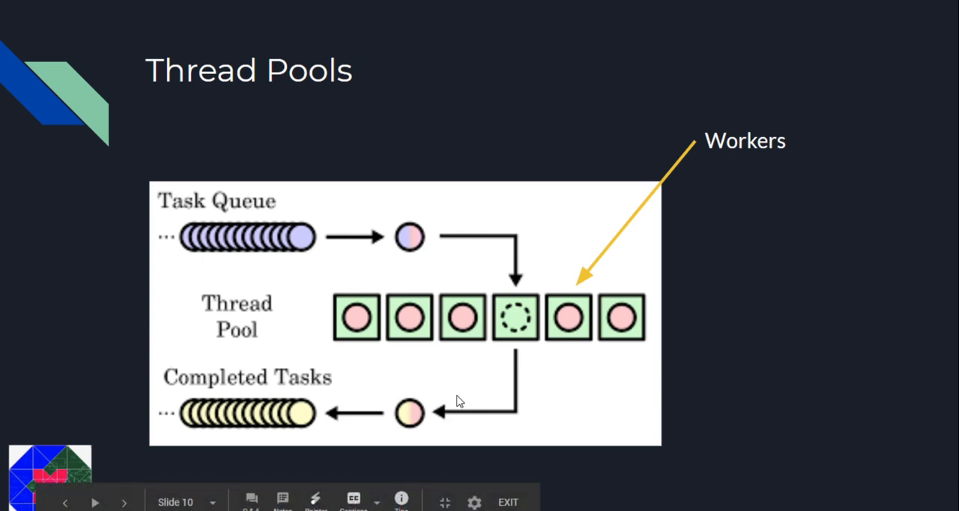
mouse_move(447, 321)
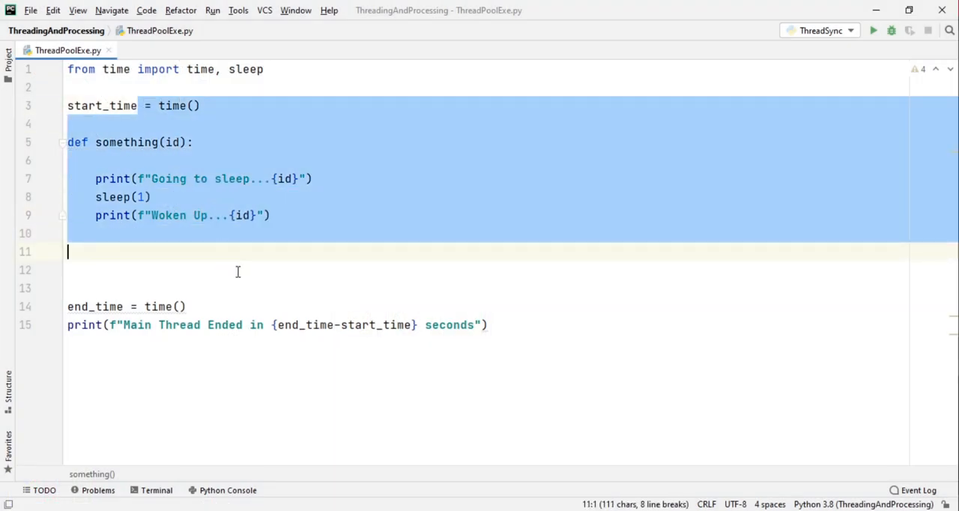
left_click(201, 106)
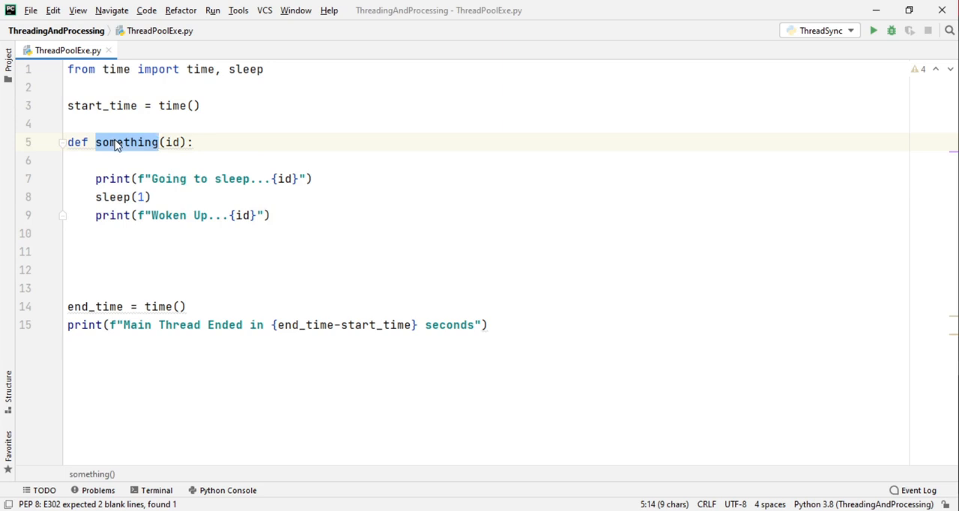
double_click(167, 179)
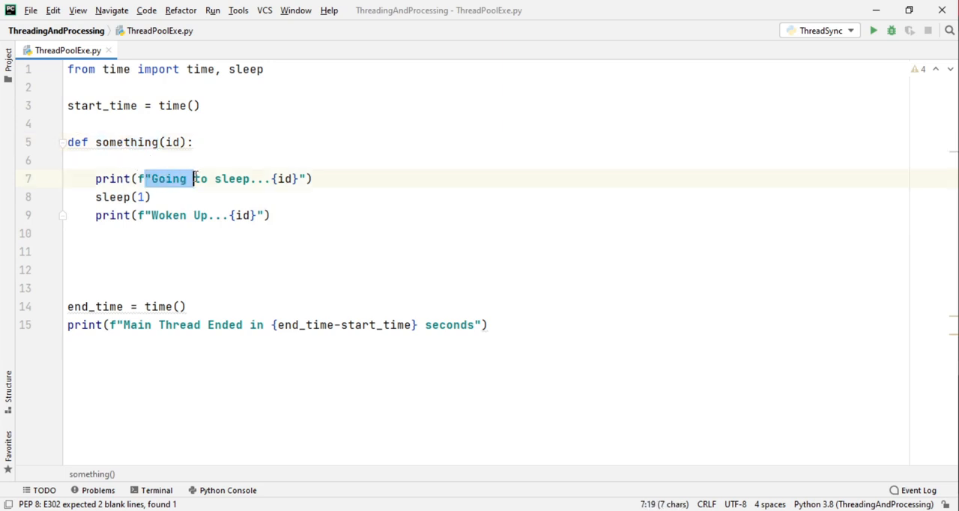
left_click(141, 196)
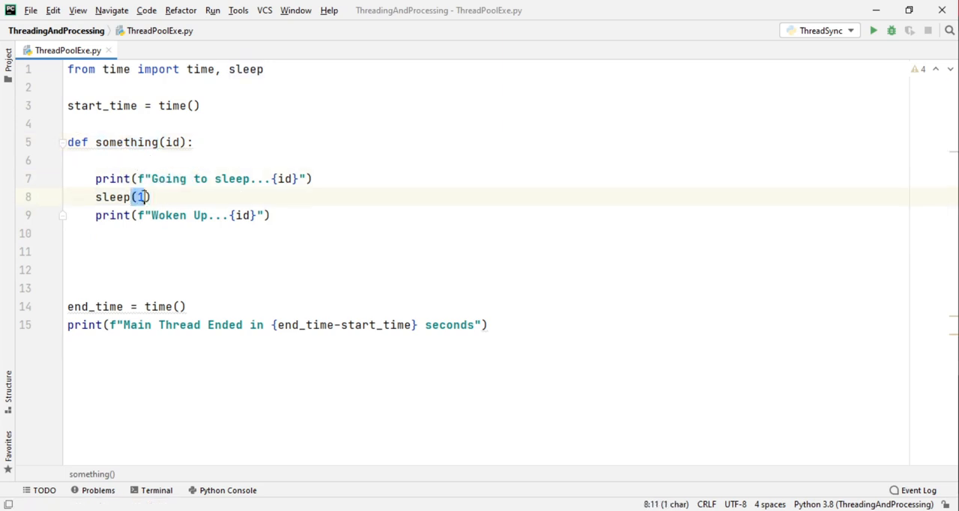
double_click(166, 215)
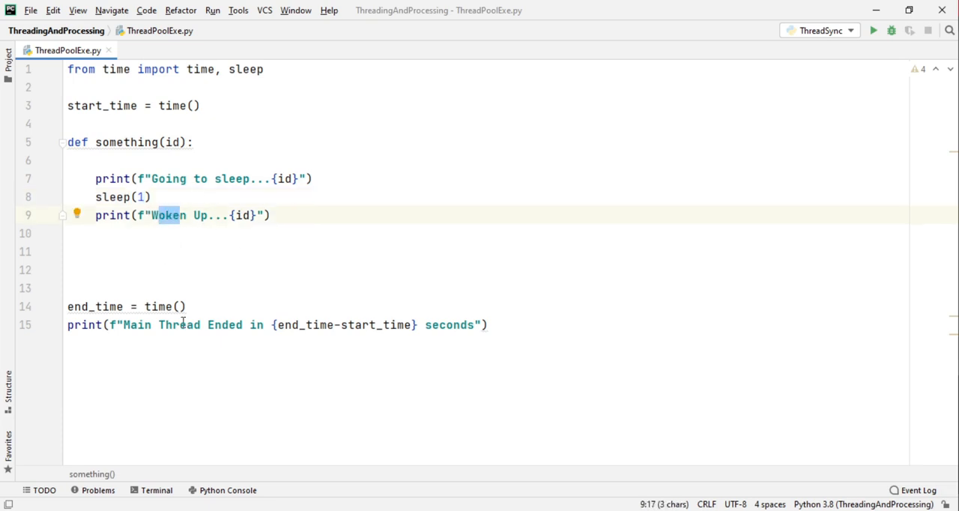
left_click(110, 306)
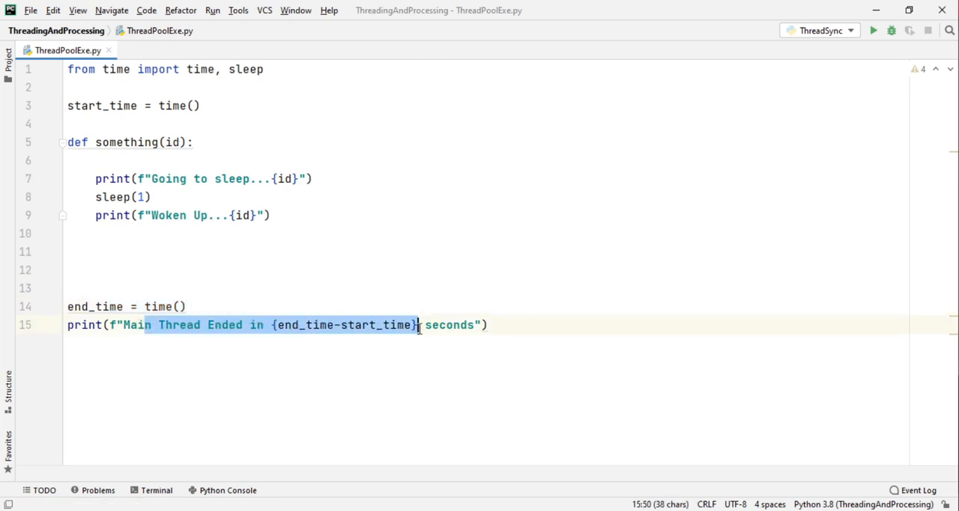
double_click(178, 324)
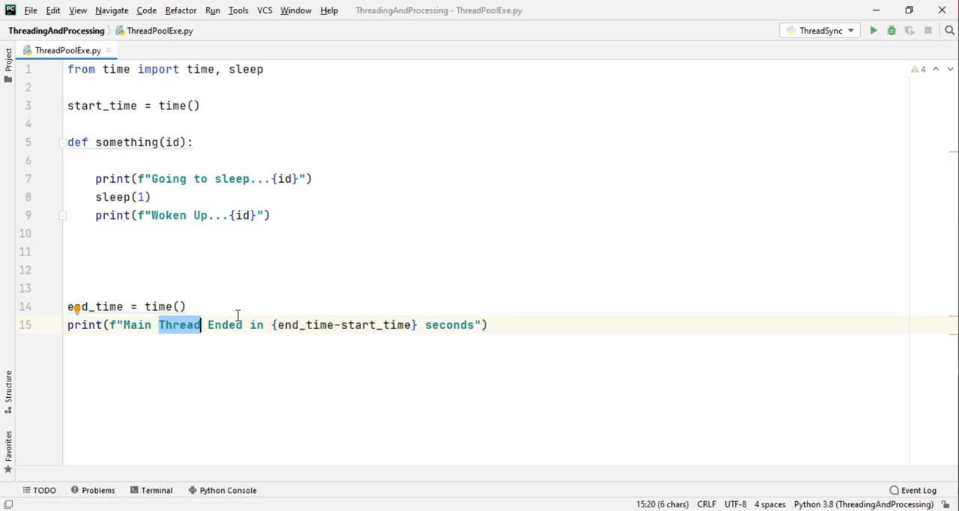
left_click(132, 215)
type("eturn ")
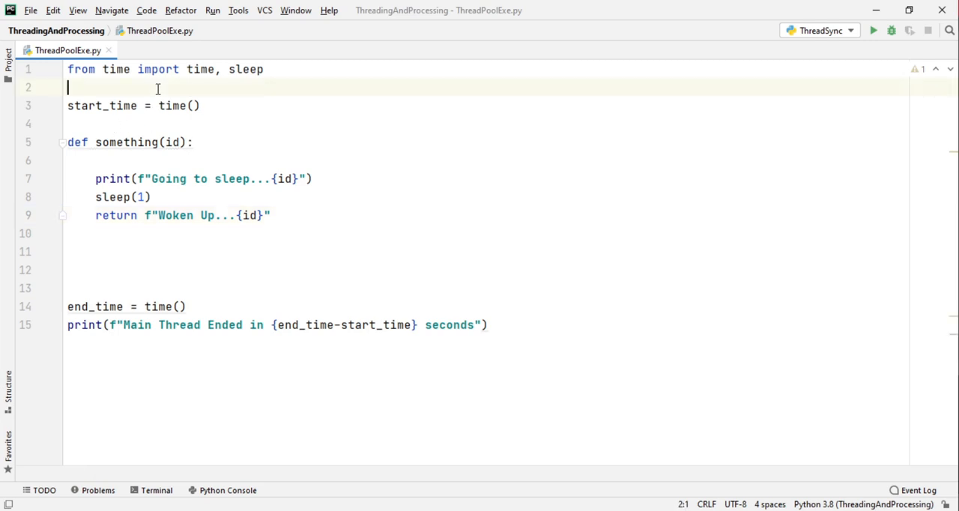
Add 'from concurrent.futures import ThreadPoolExecutor' at the top of the script.
type("f")
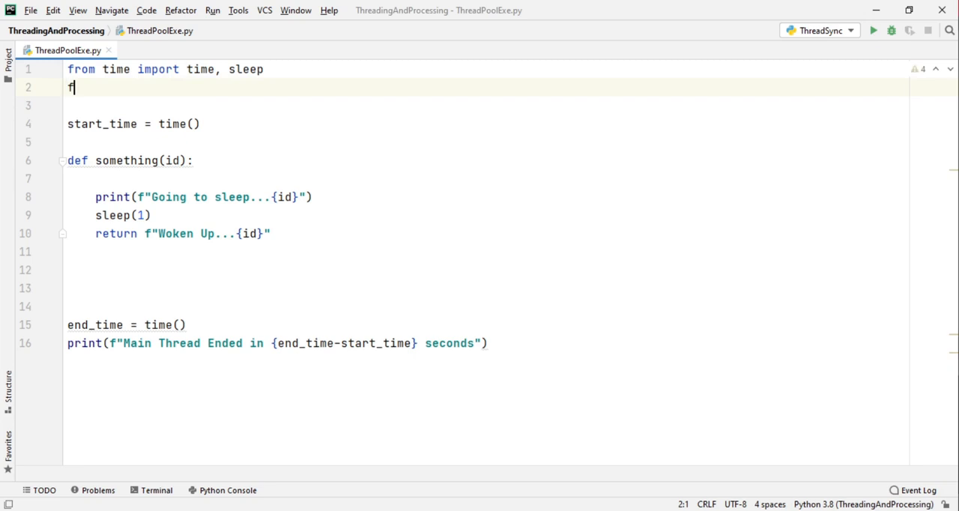
type("rom concurrent")
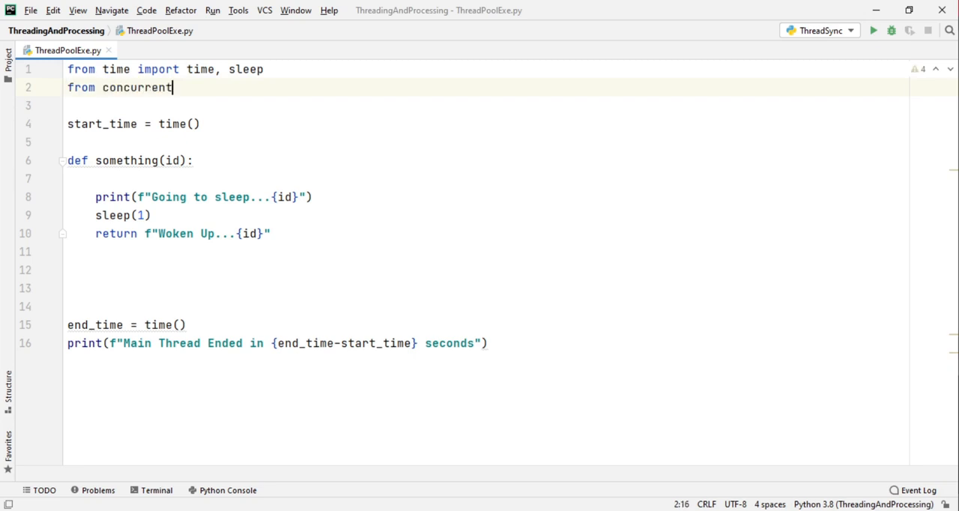
type(".futures import ThreadPoolExecutor")
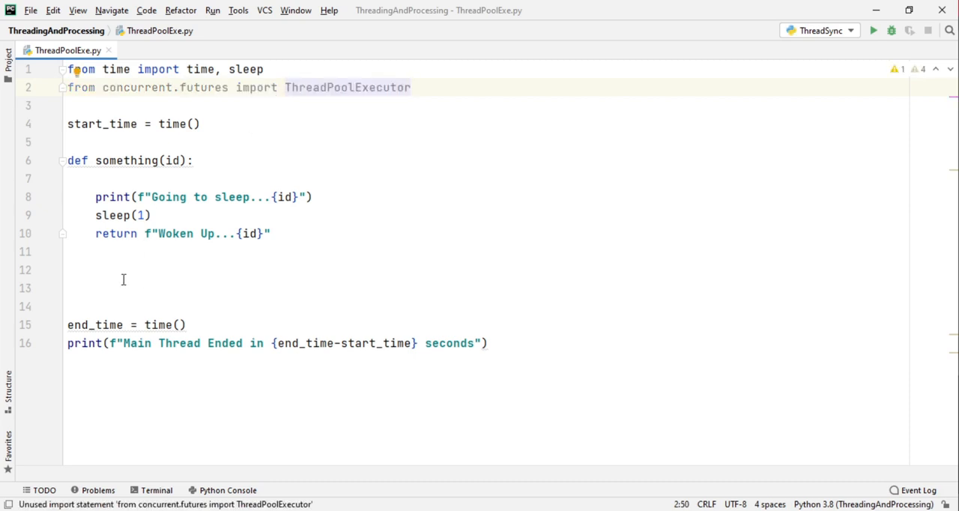
double_click(347, 87)
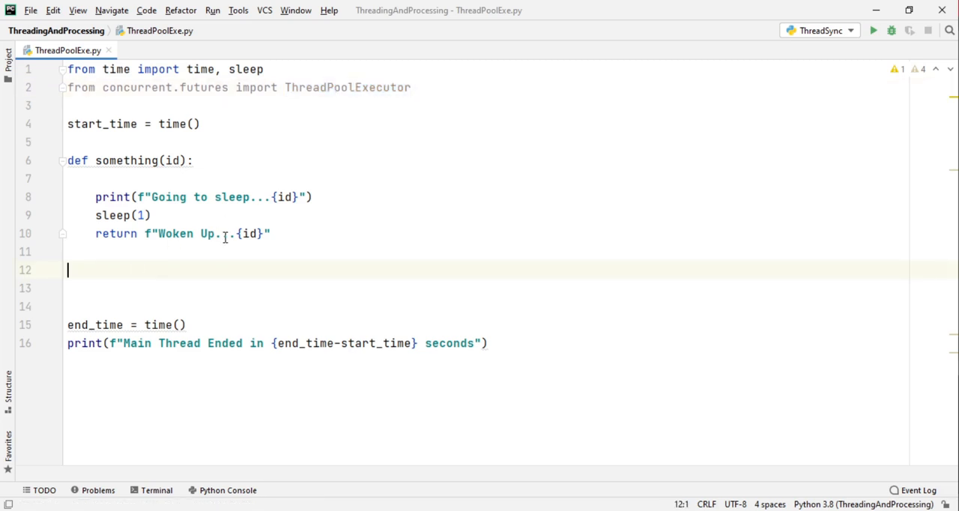
Write 'with ThreadPoolExecutor() as executor:' below something() and start its indented body.
type("with")
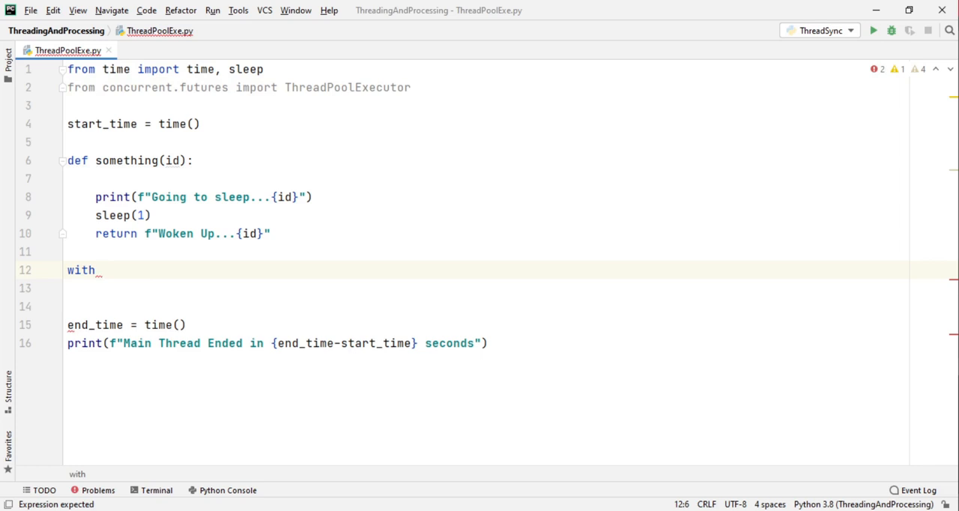
type("ThreadPoolExecutor")
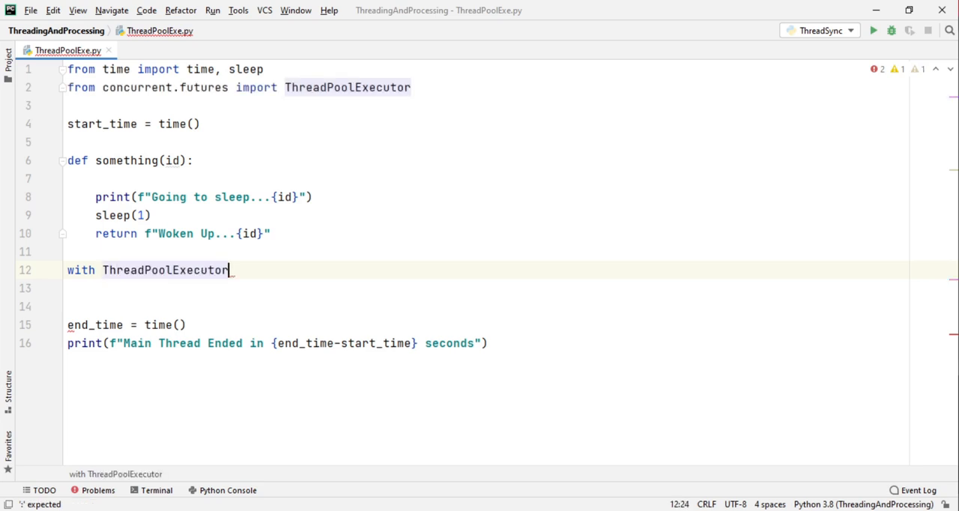
type("() as")
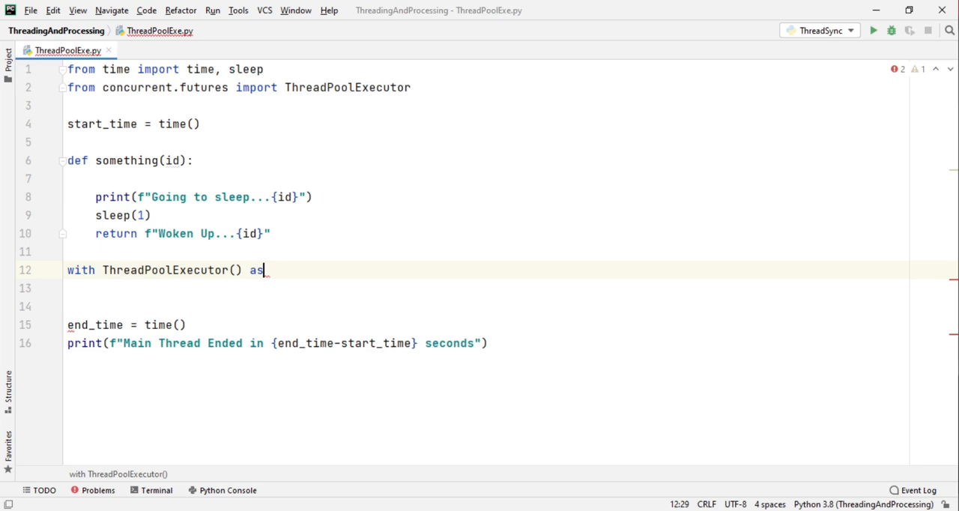
type("executor:")
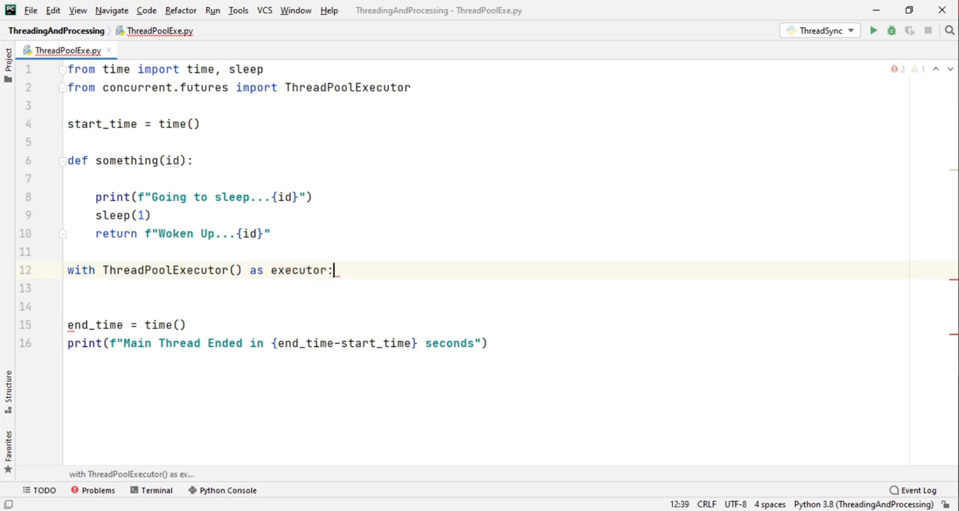
key("enter")
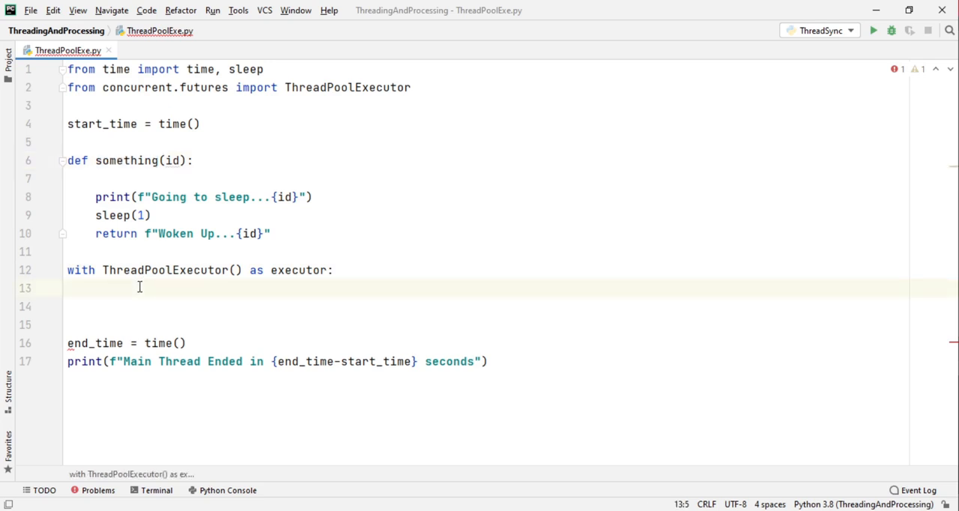
Assign task = executor.submit(something, 0) inside the with block.
type("exec")
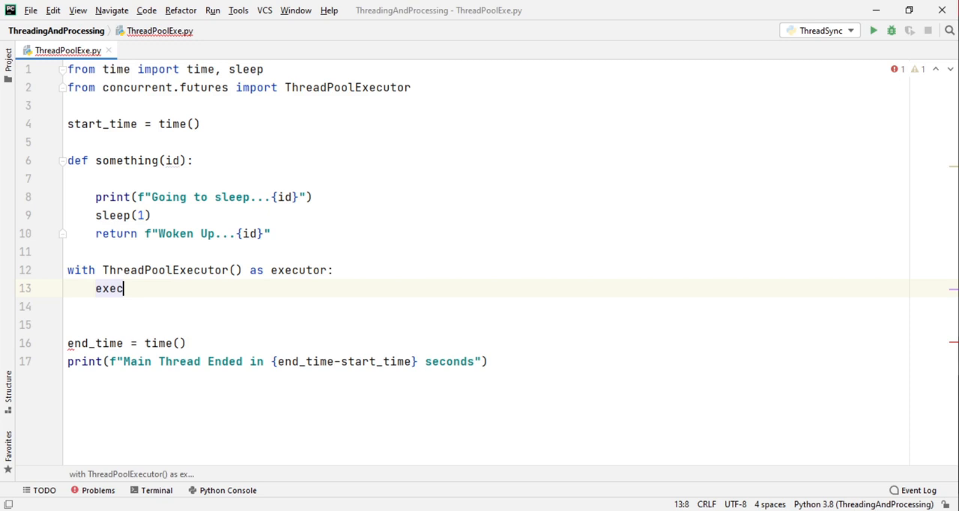
type("utor.s")
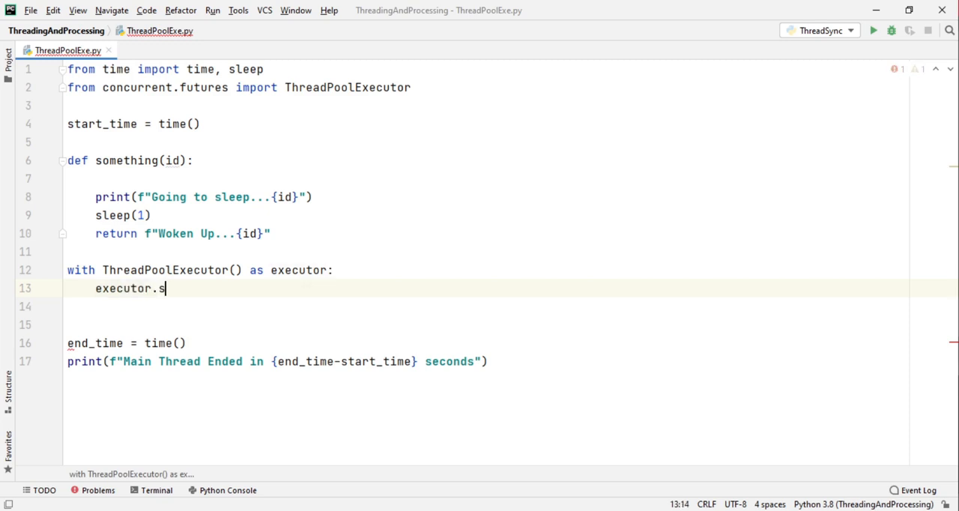
type("ubmit()")
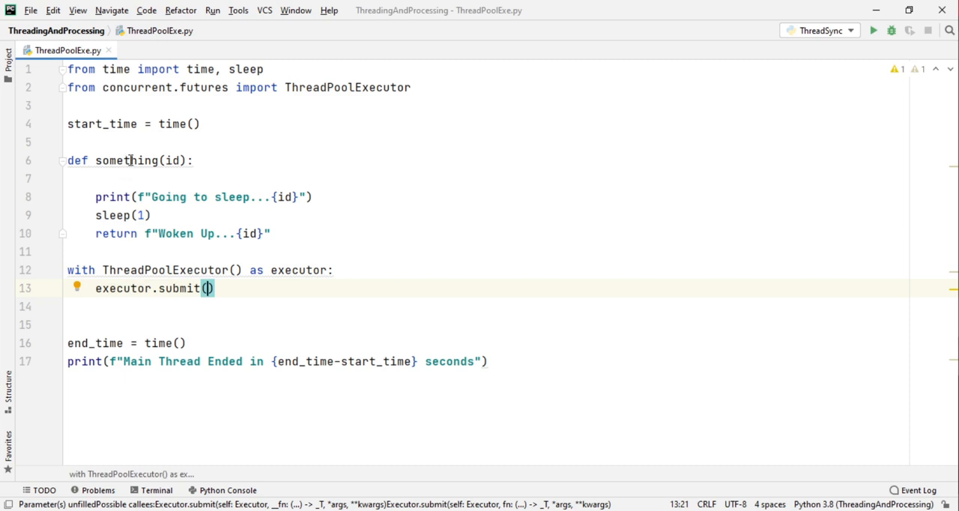
double_click(126, 161)
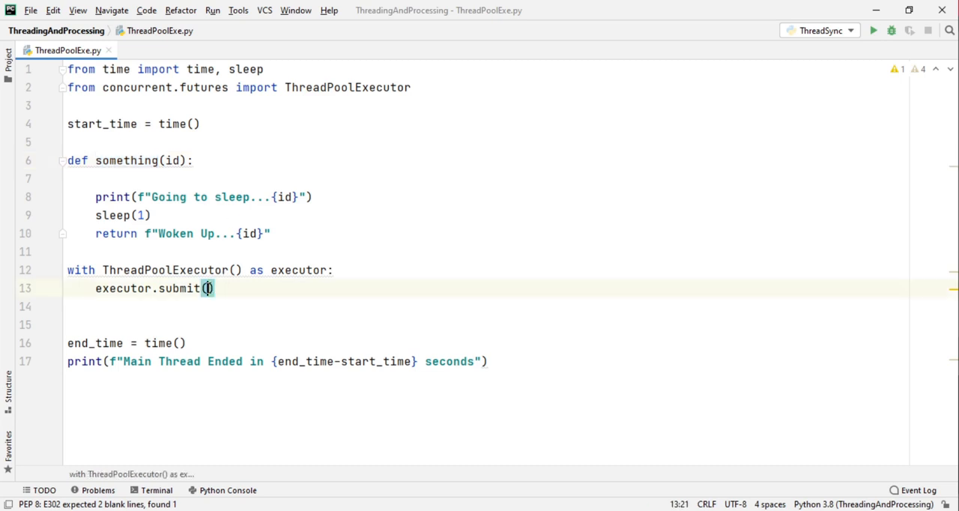
type("something")
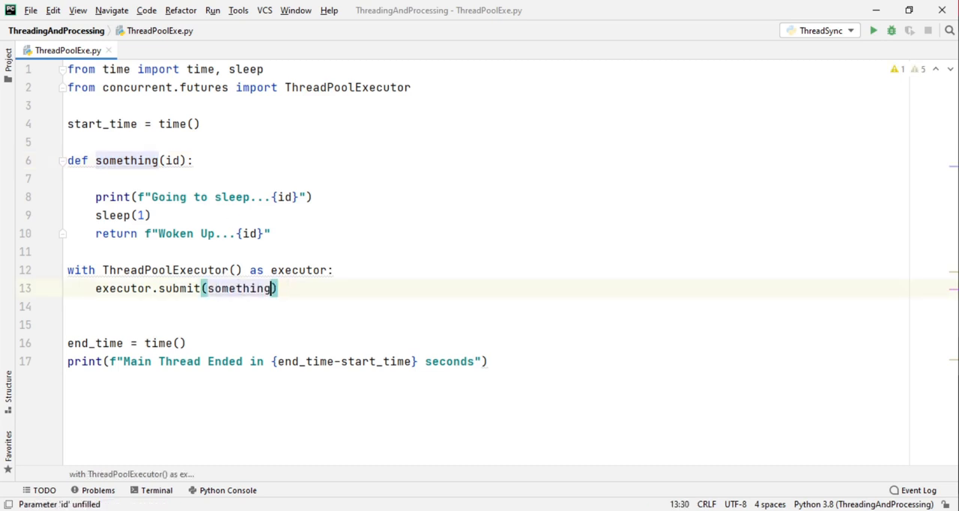
double_click(239, 288)
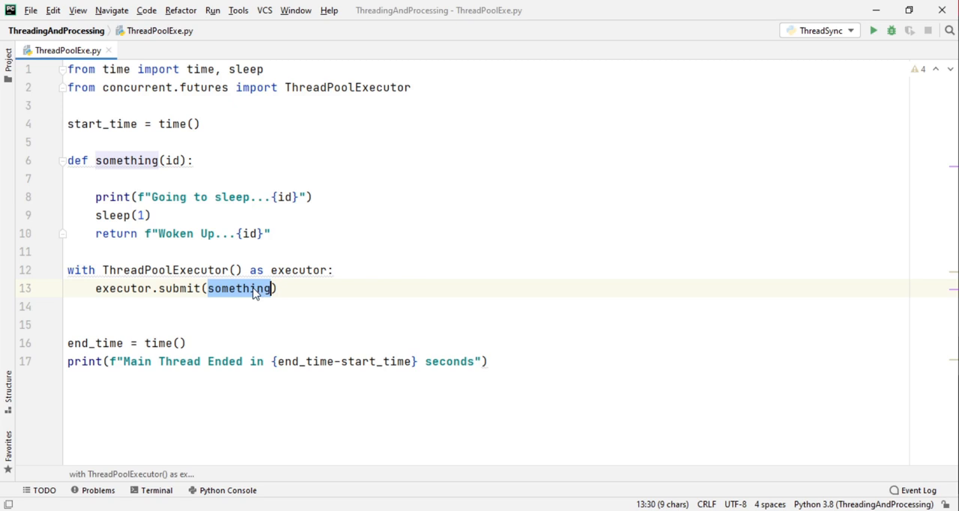
type(",")
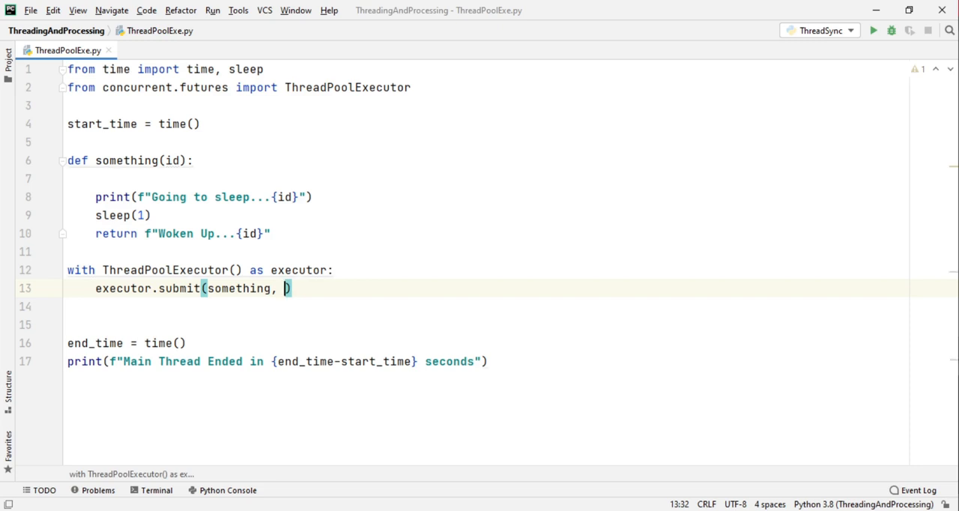
type("0")
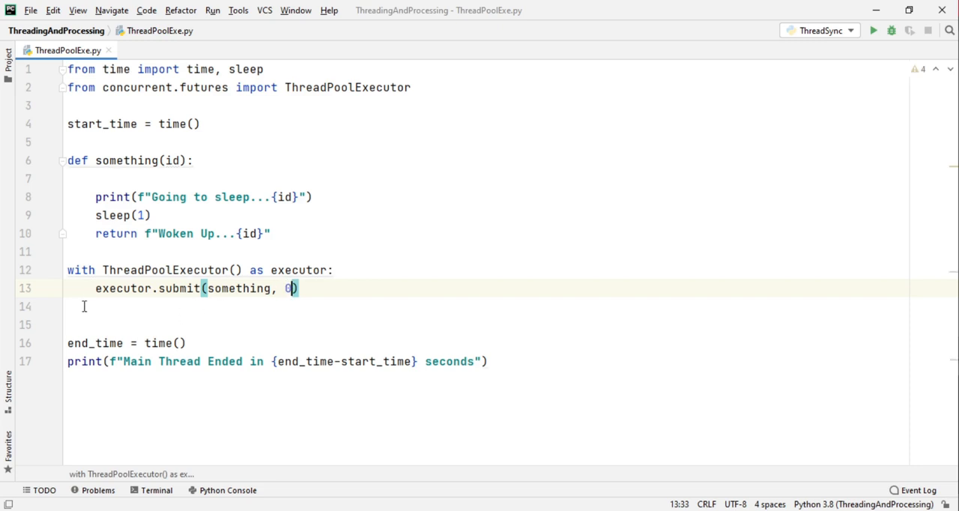
type("task =")
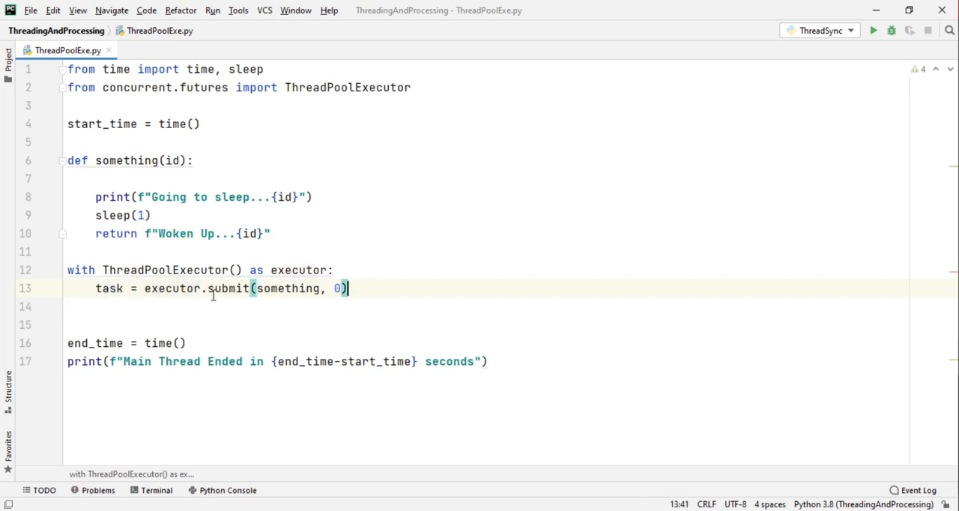
Print task.result() and run ThreadPoolExe.py, showing 'Woken Up...0'.
double_click(226, 289)
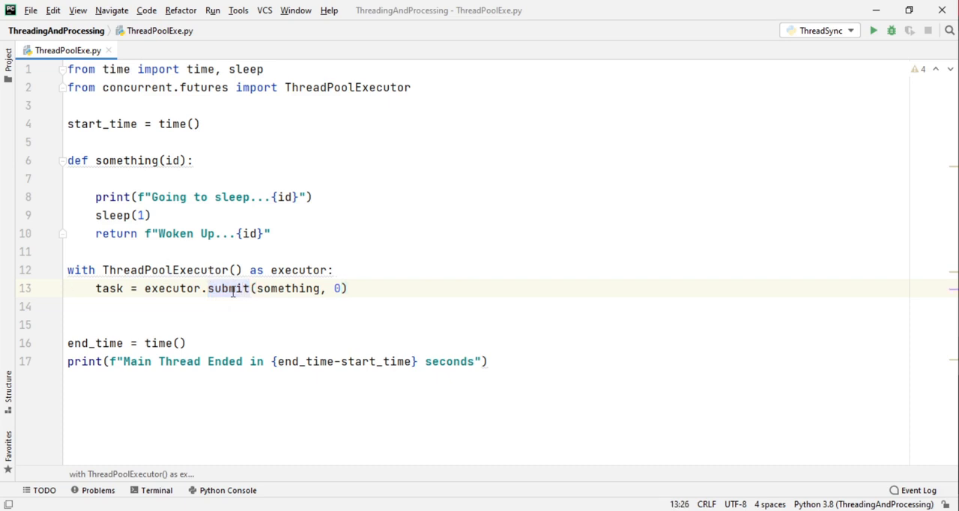
left_click(352, 288)
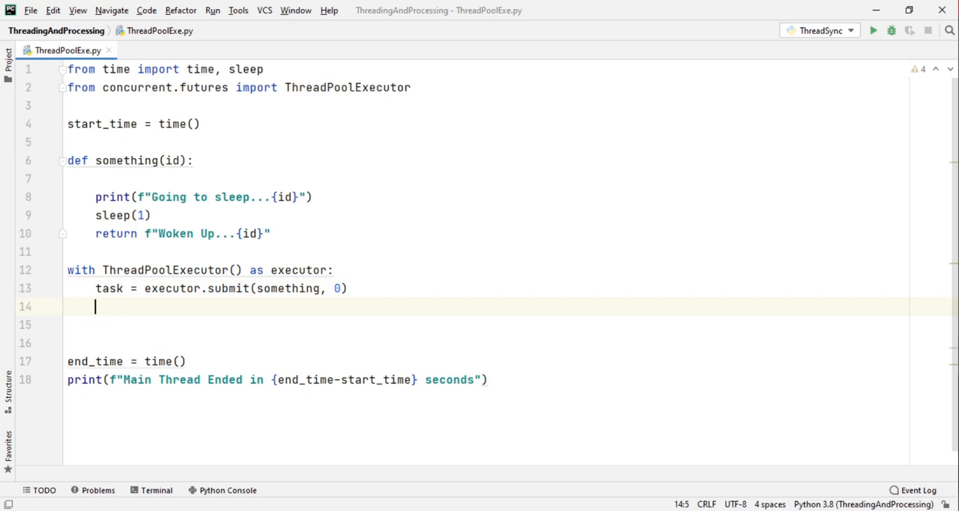
double_click(108, 288)
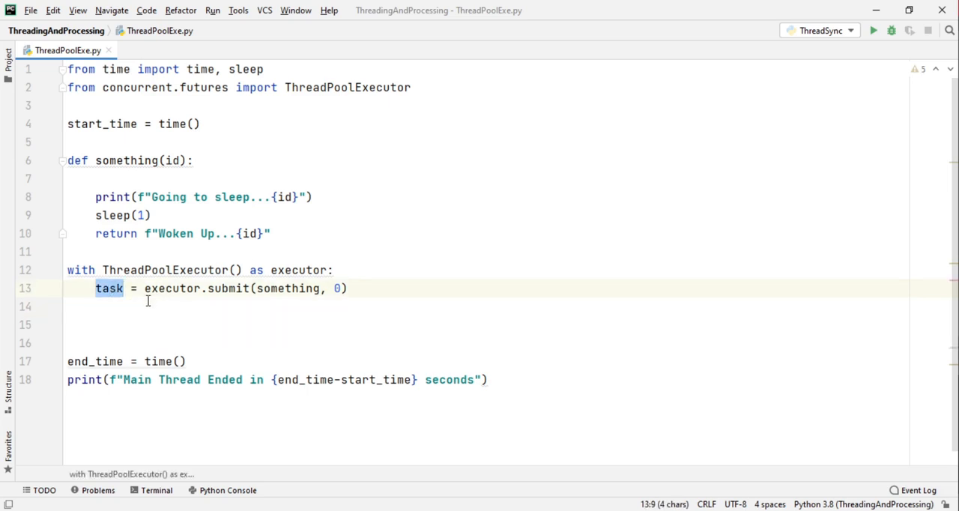
type("task.r")
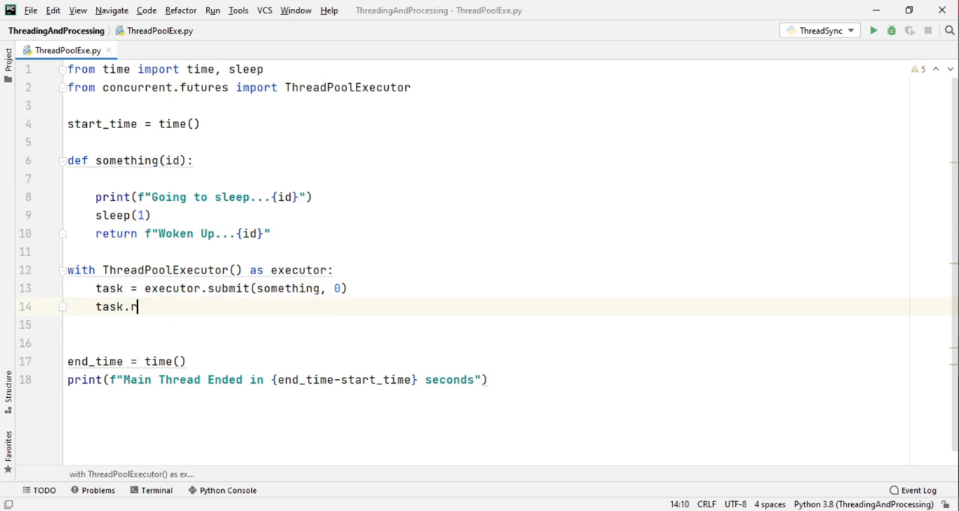
type("esult()")
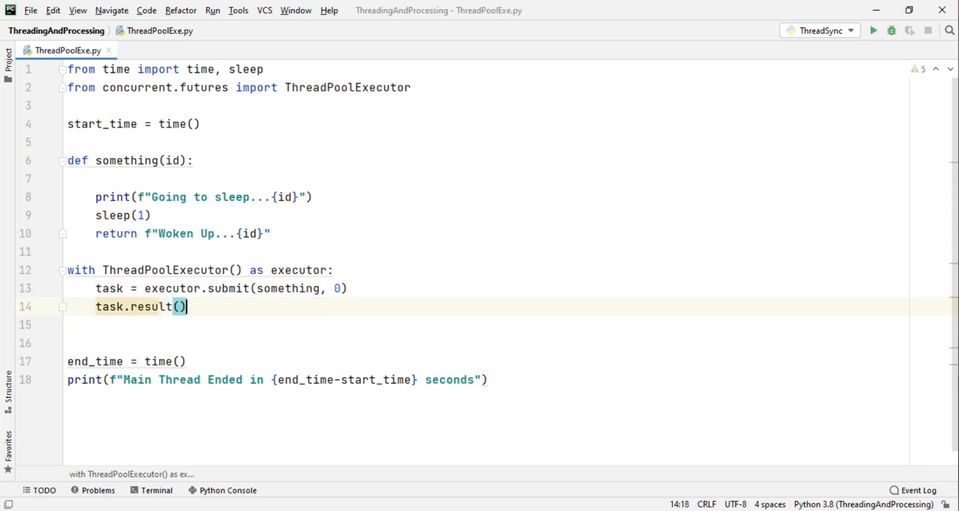
double_click(151, 306)
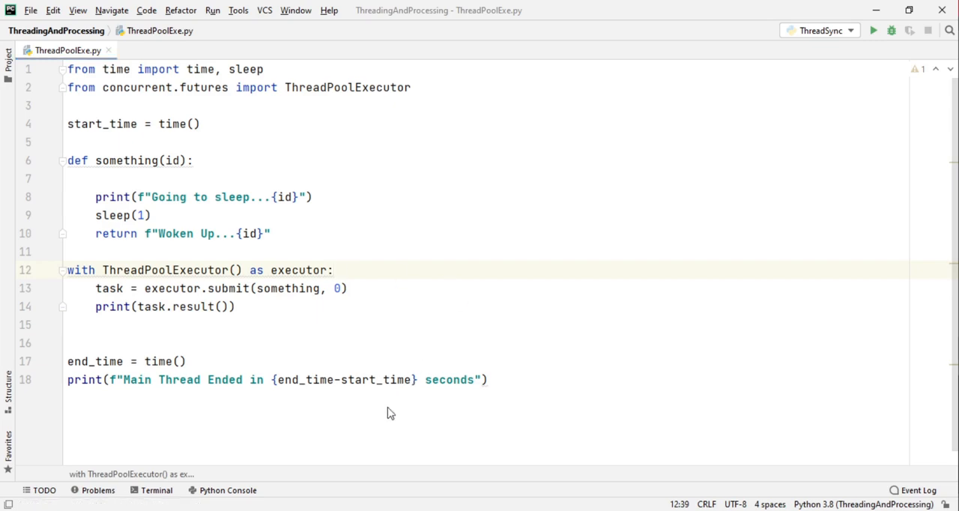
left_click(872, 30)
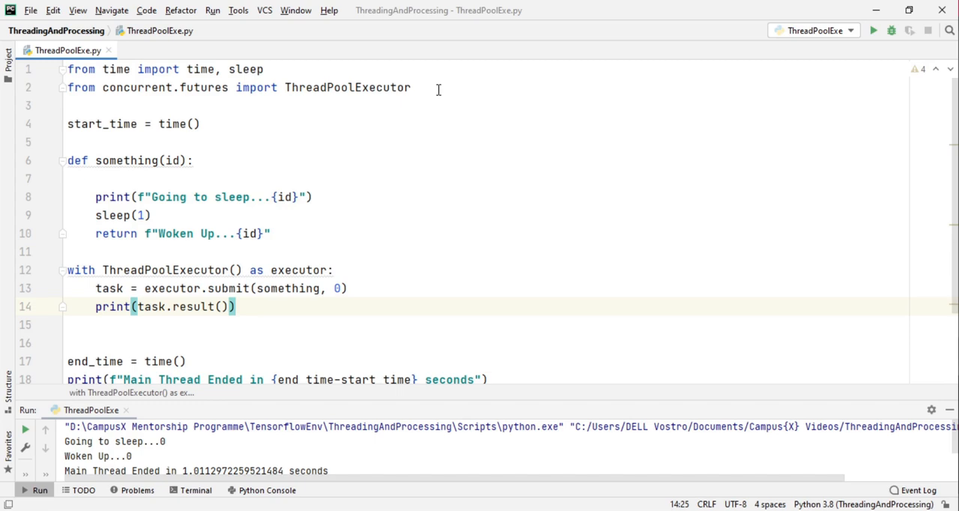
Import as_completed too and build tasks = [executor.submit(something, i) for i in range(10)].
type(",")
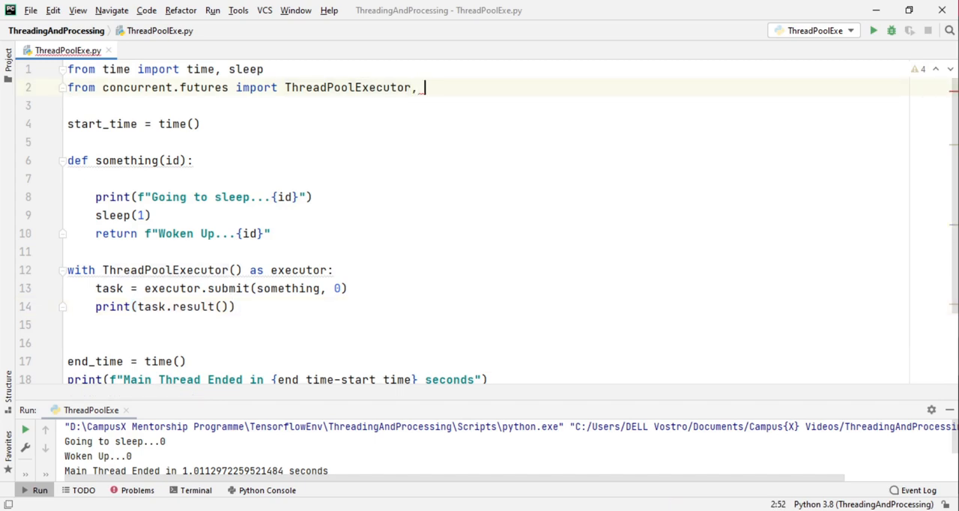
type("as_completed")
left_click(488, 288)
type("tasks")
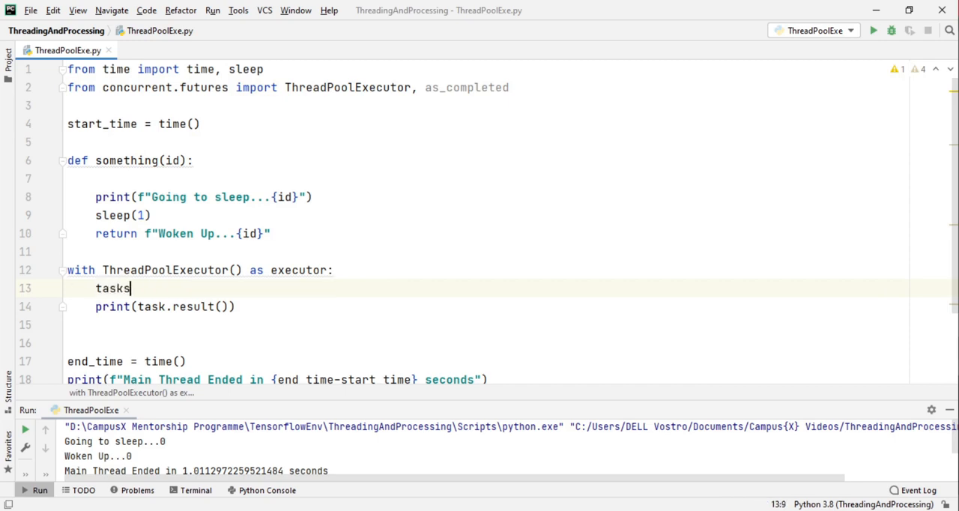
type("= []")
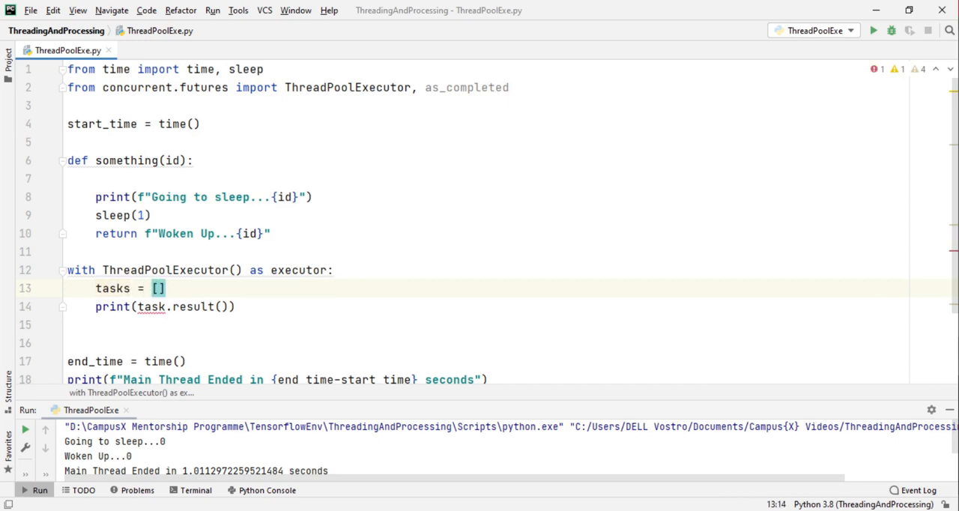
type("ex")
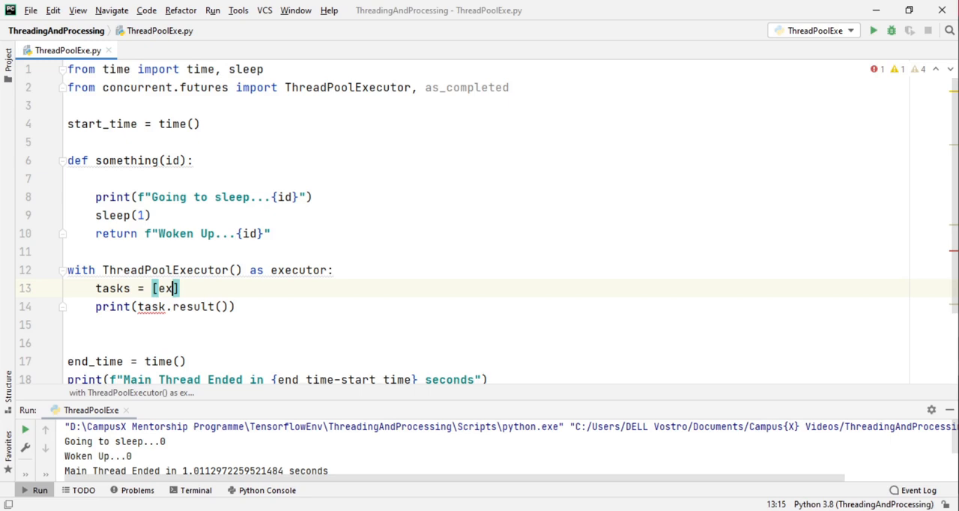
type("ecutor")
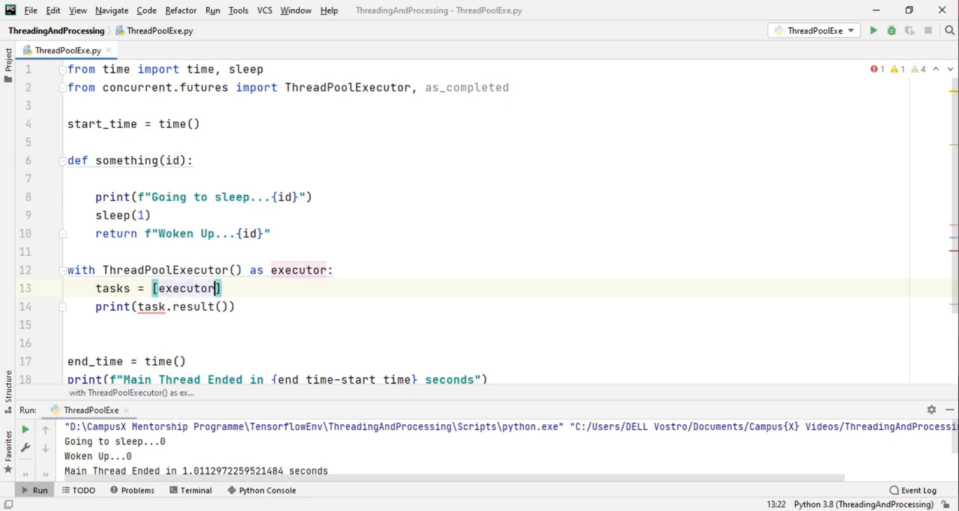
mouse_move(101, 298)
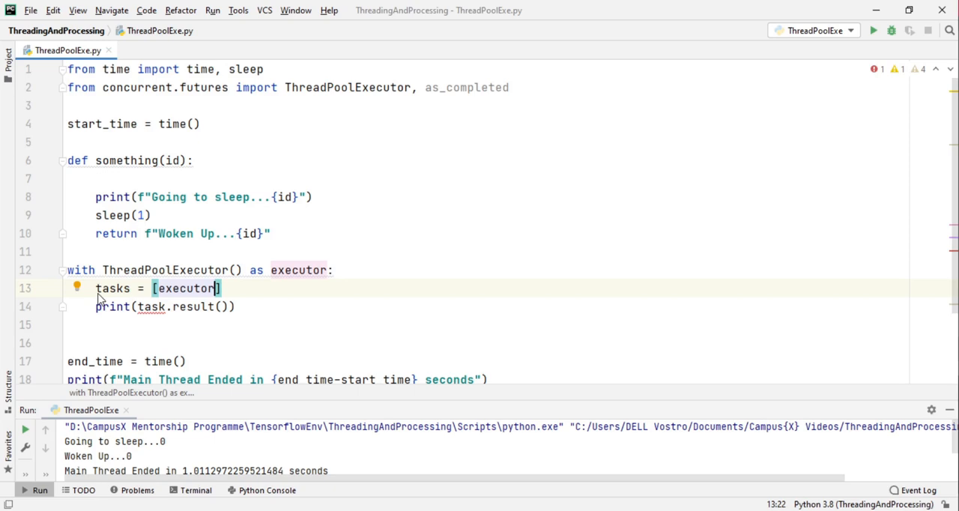
type(".submit(s")
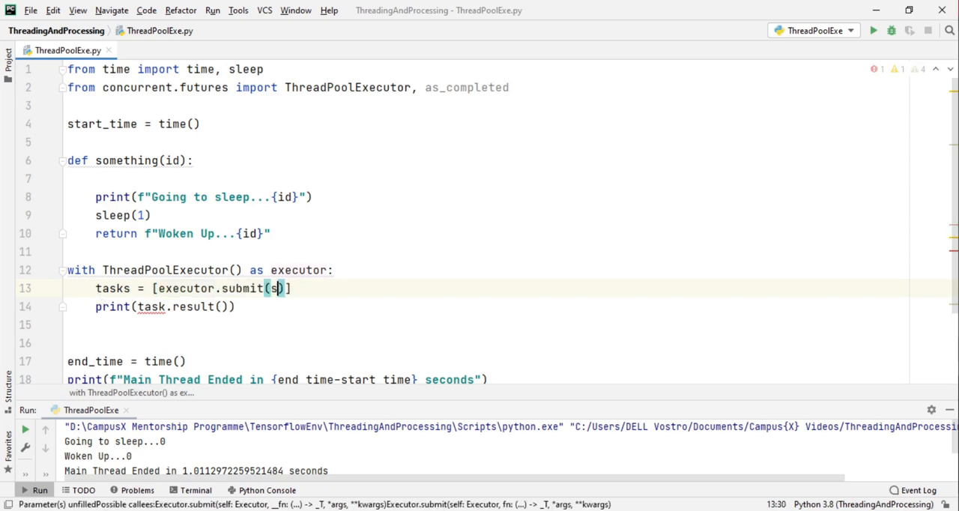
type("omething, i")
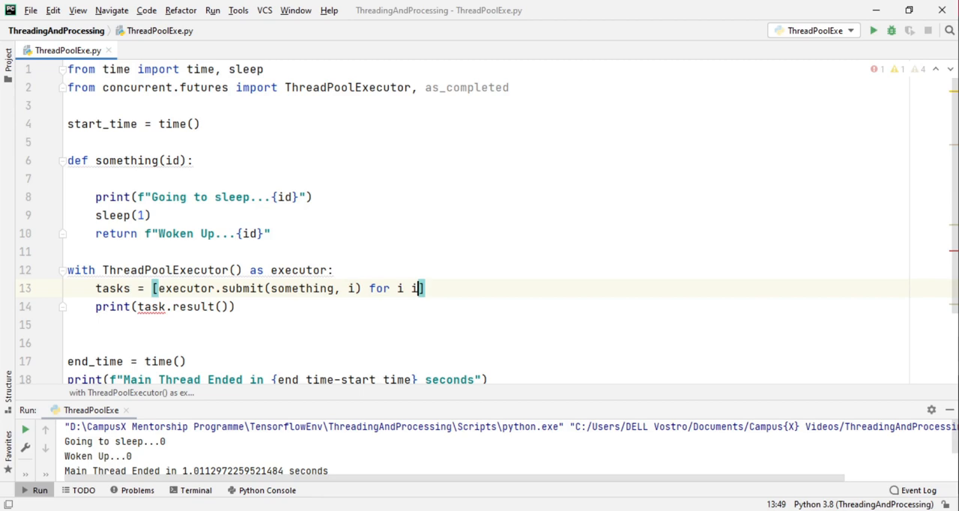
type("n ra")
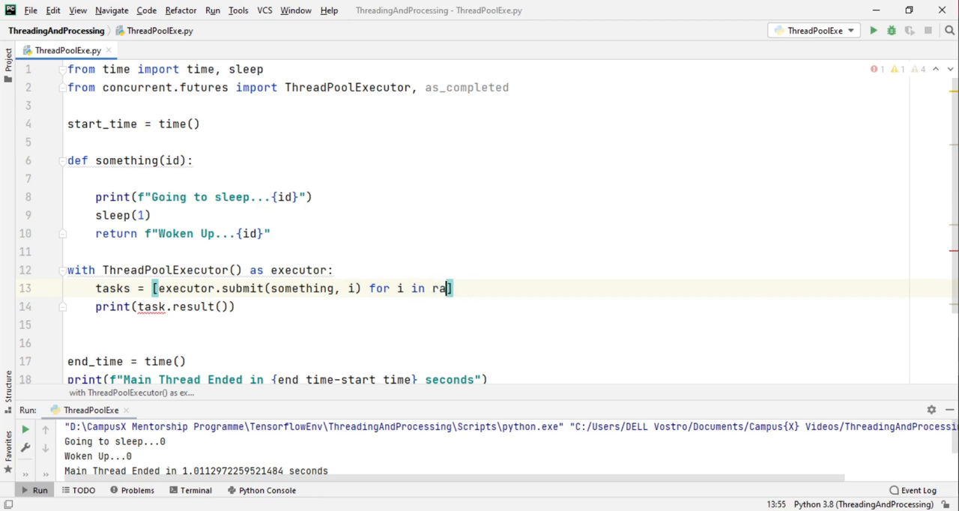
type("nge(10)")
left_click(487, 306)
type("s[0")
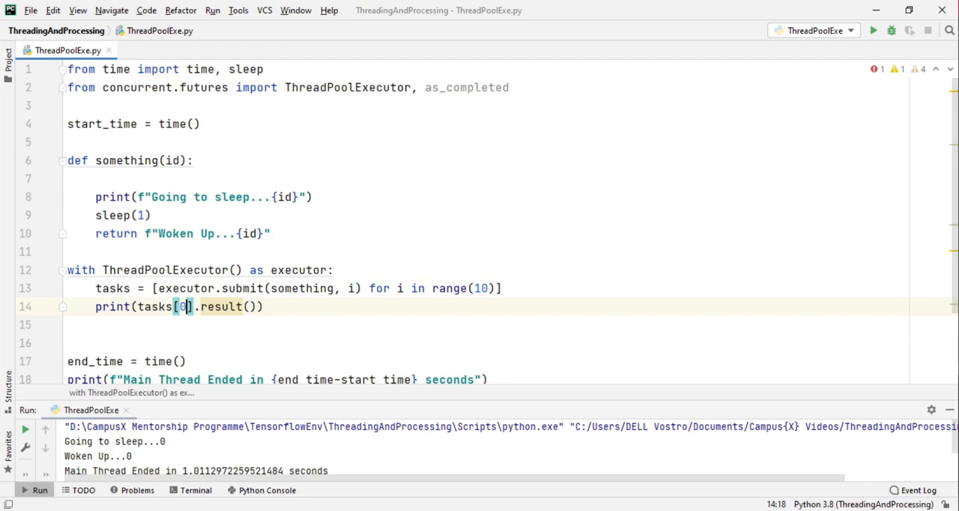
type("1")
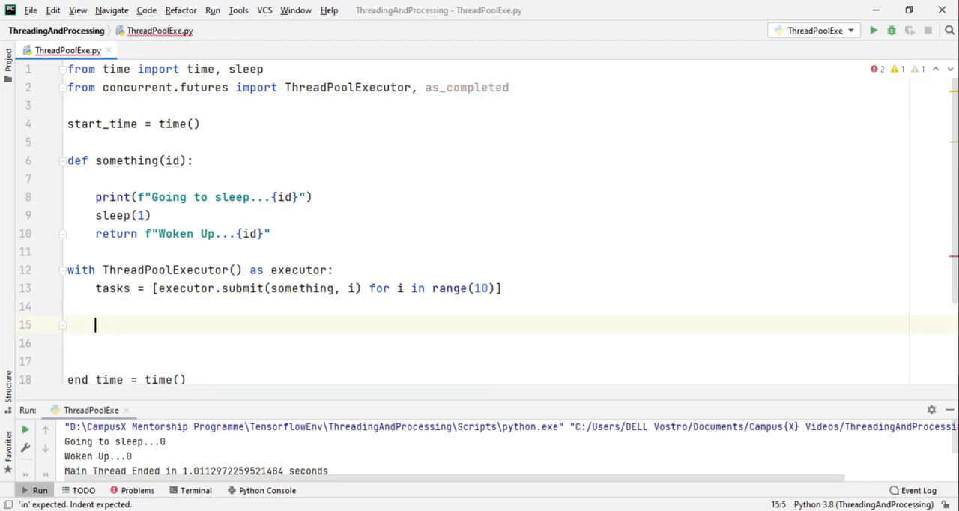
Write 'for _ in as_completed(tasks): print(_.result())'.
type("for _ in")
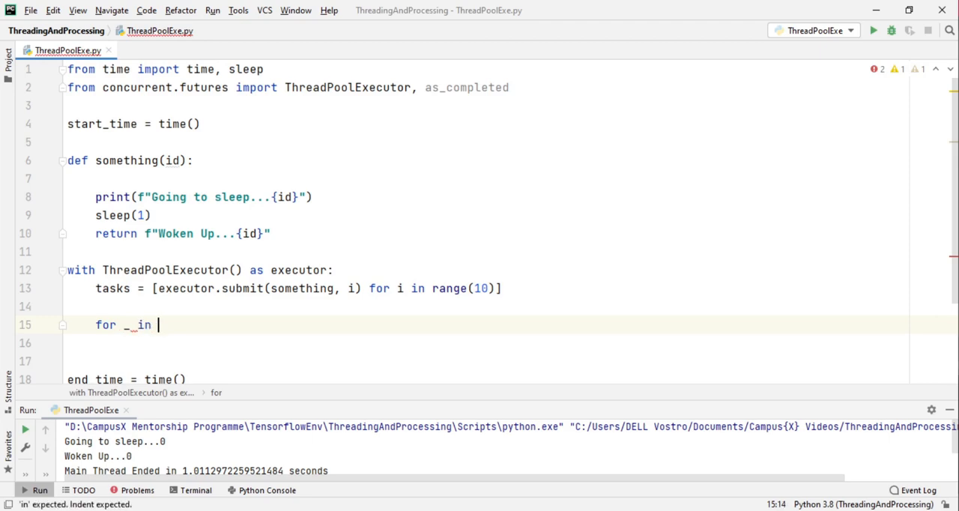
type("as_completed()")
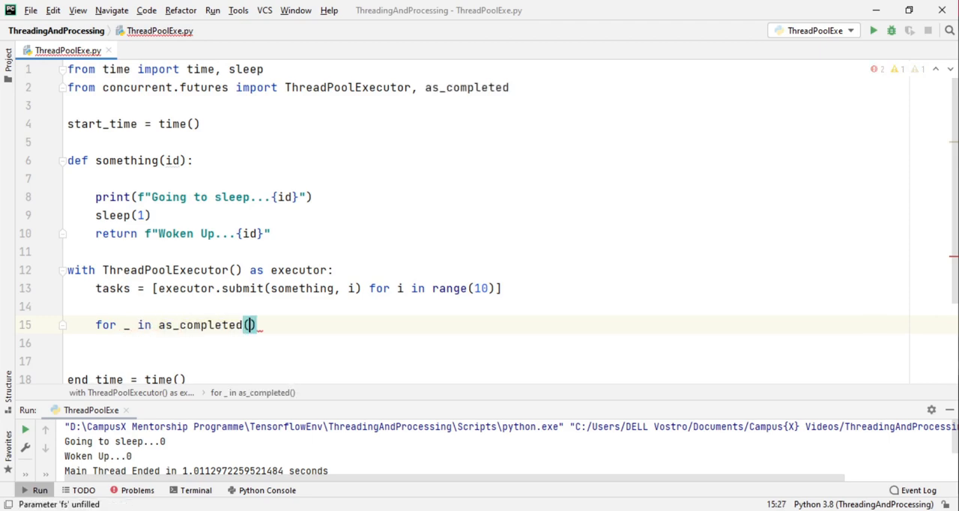
type("tasks):")
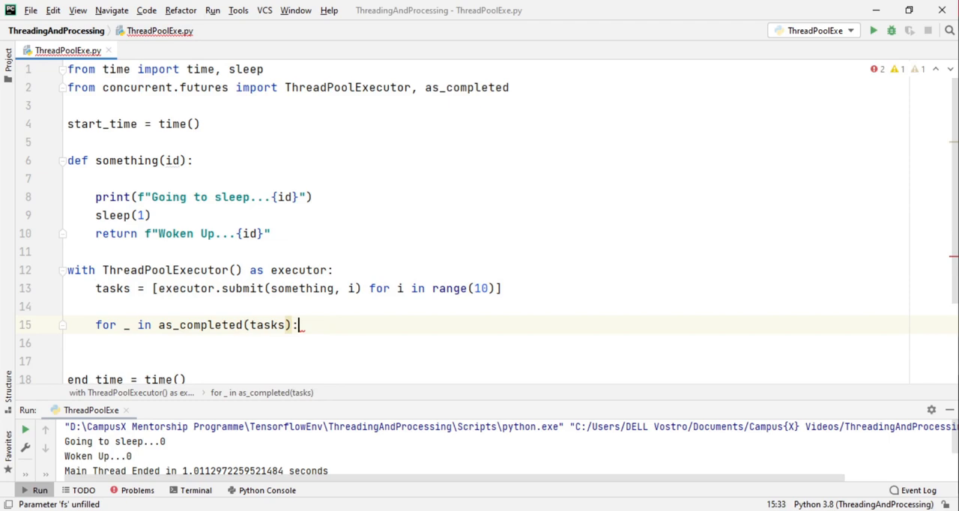
type("print")
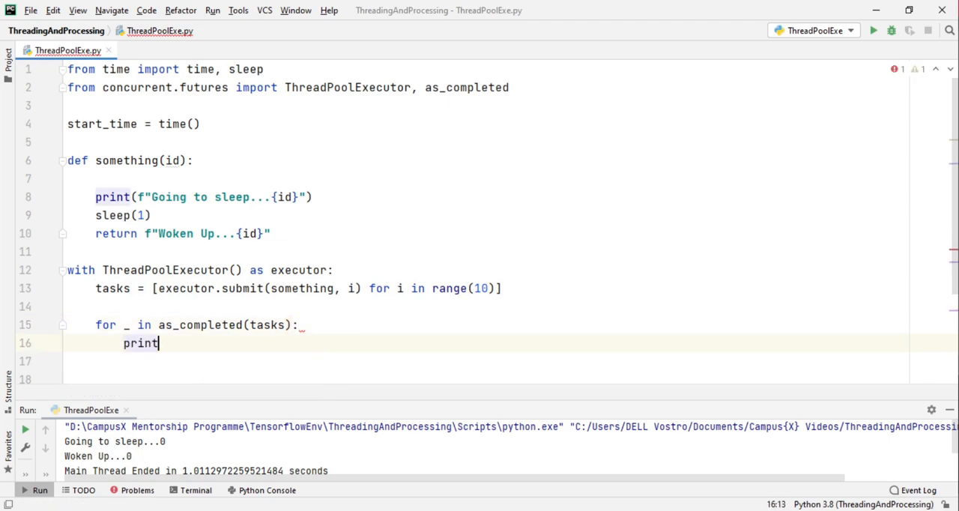
type("(_)")
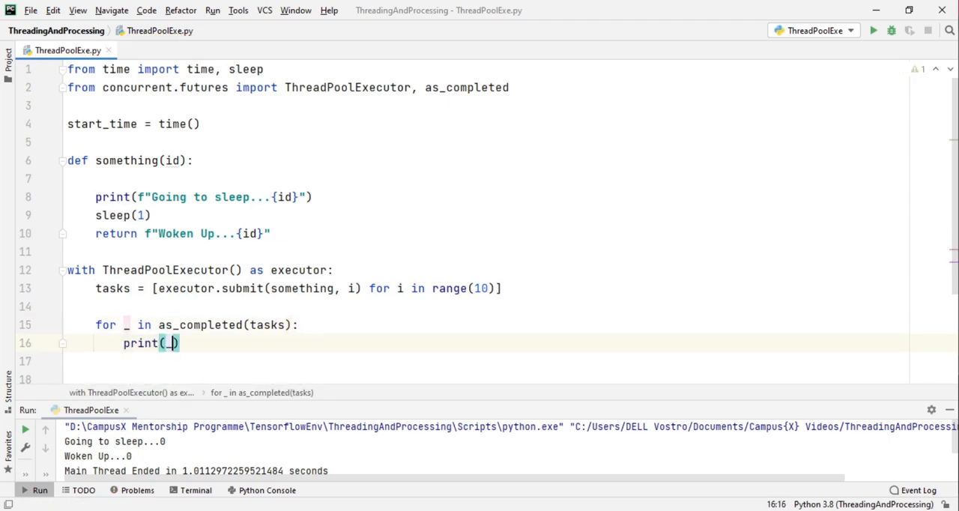
type(".result()")
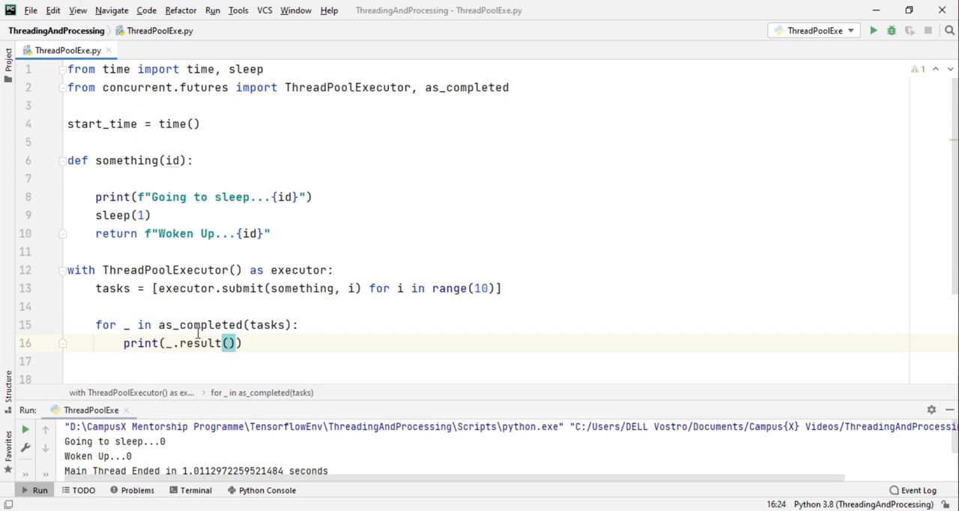
scroll("down", 3)
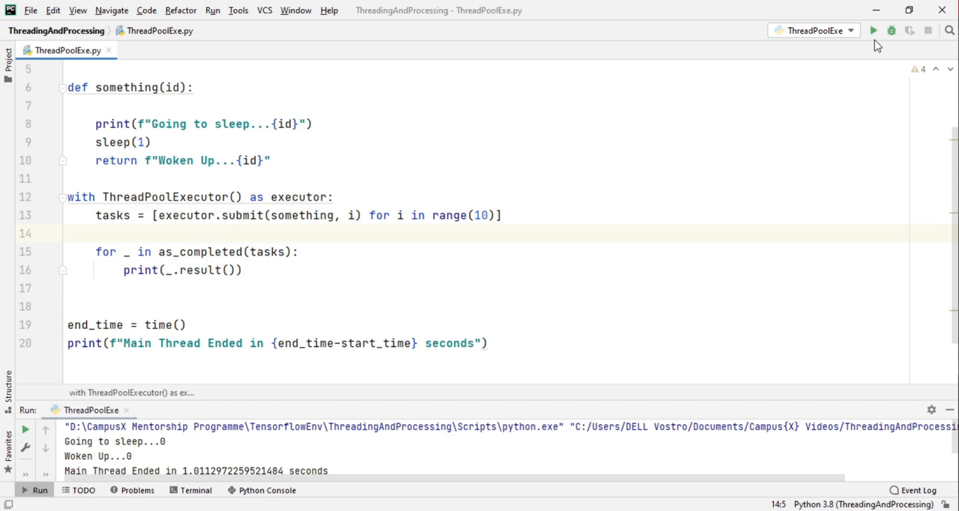
Run ThreadPoolExe to see ten tasks sleeping and waking out of order.
left_click(873, 31)
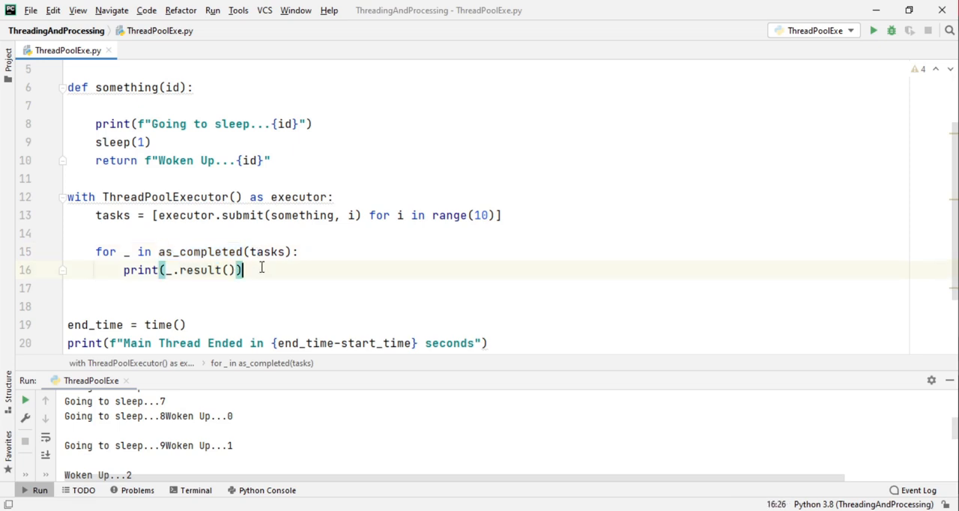
mouse_move(183, 87)
type(", a")
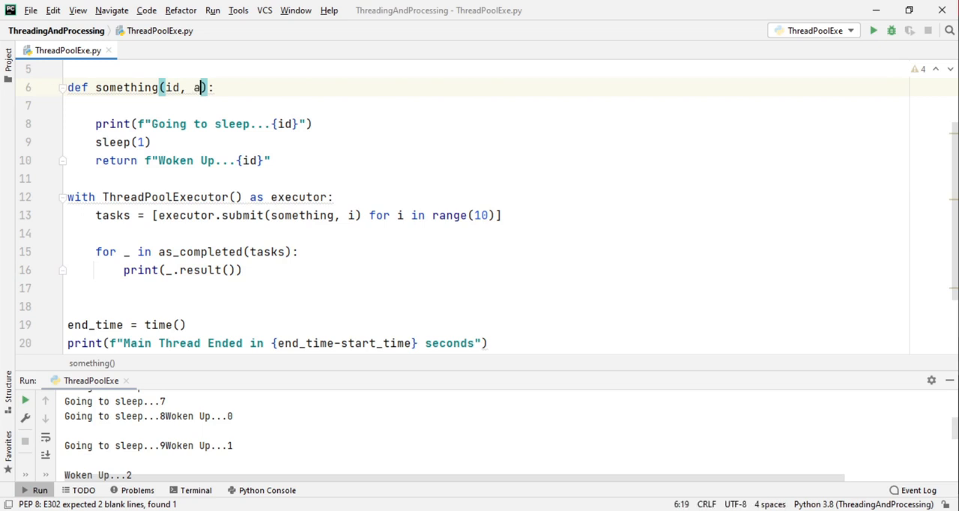
Make something() sleep for sleep_time, submit each task with i and 10-i, and rerun.
type("sleep_time")
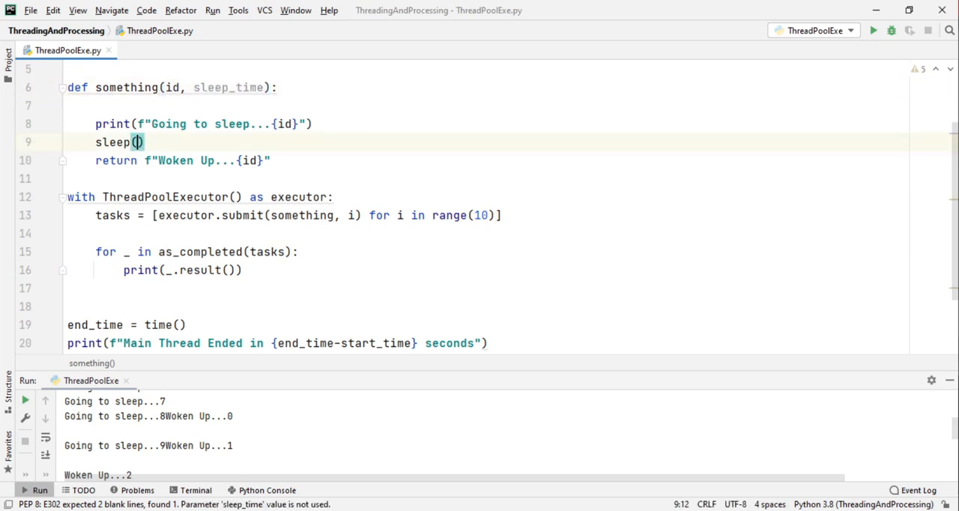
type("sleep_time")
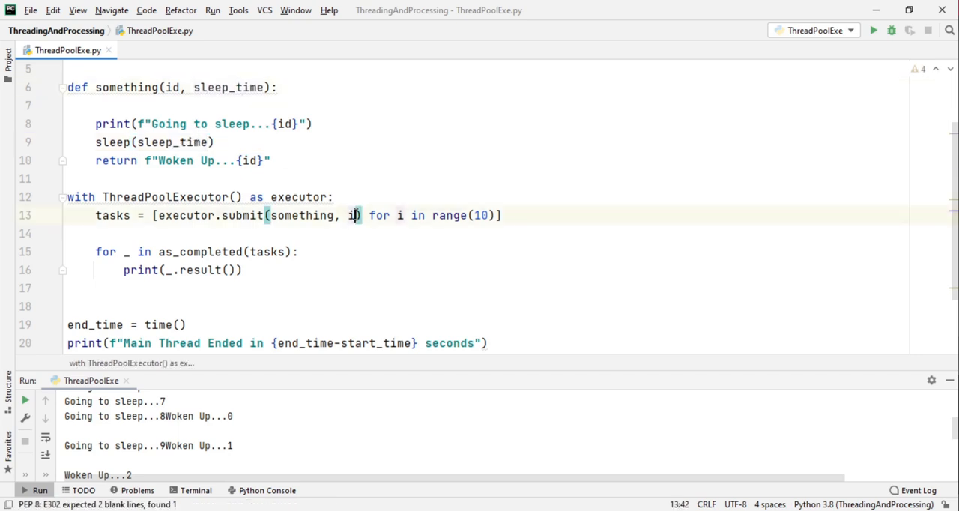
type(",")
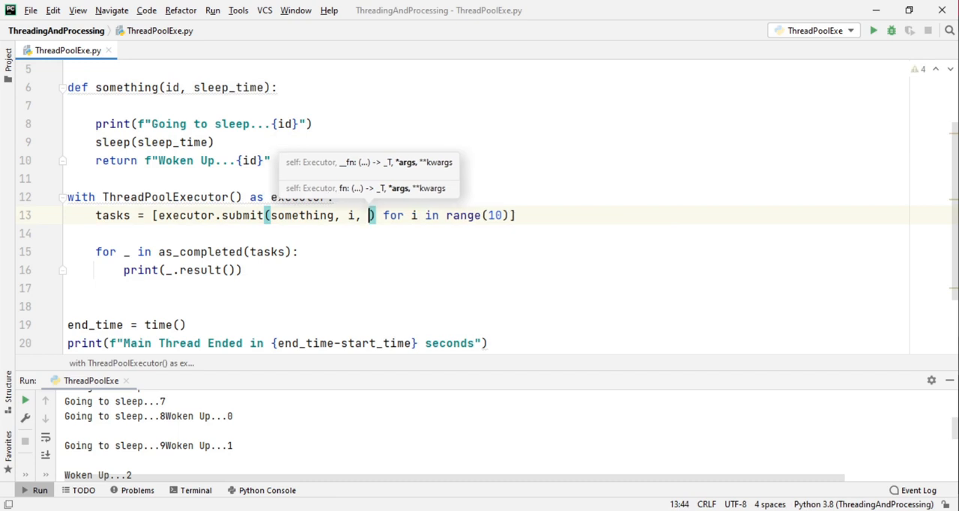
type("10-i")
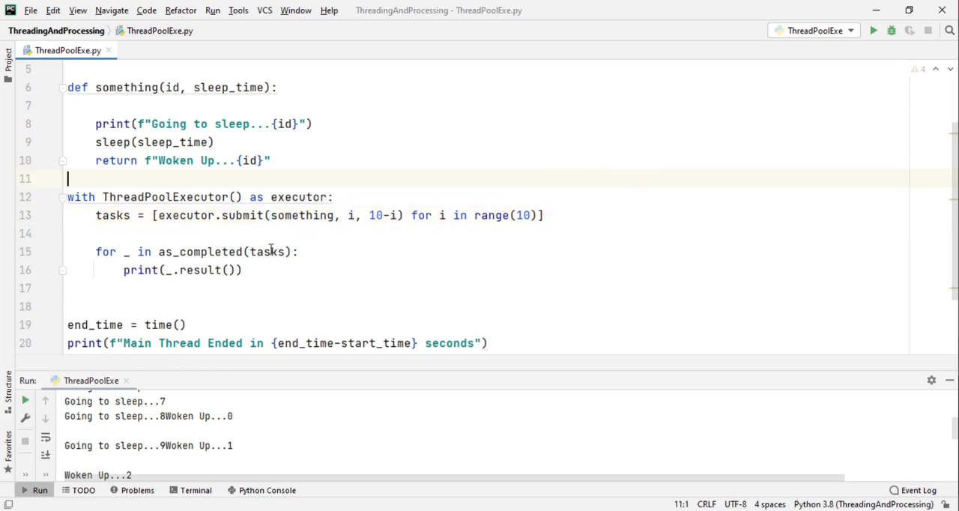
left_click(872, 30)
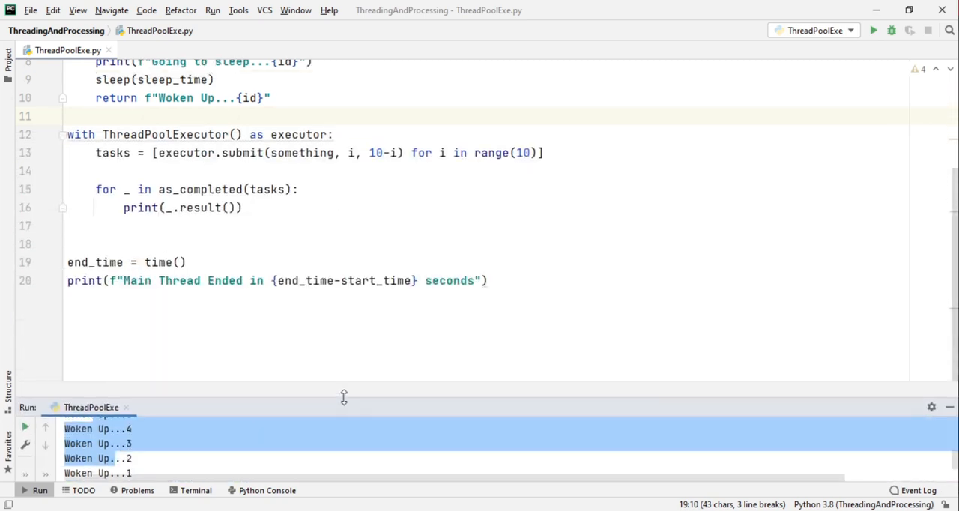
double_click(201, 189)
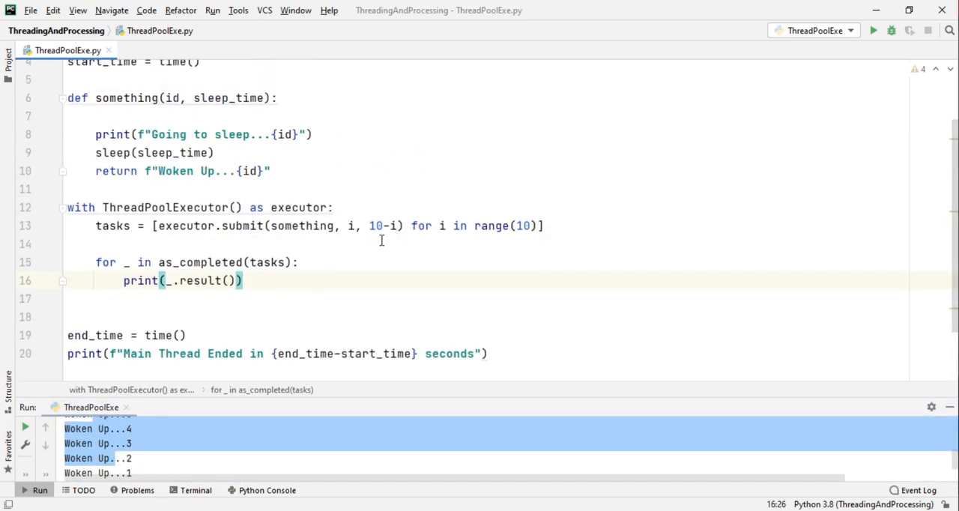
mouse_move(168, 191)
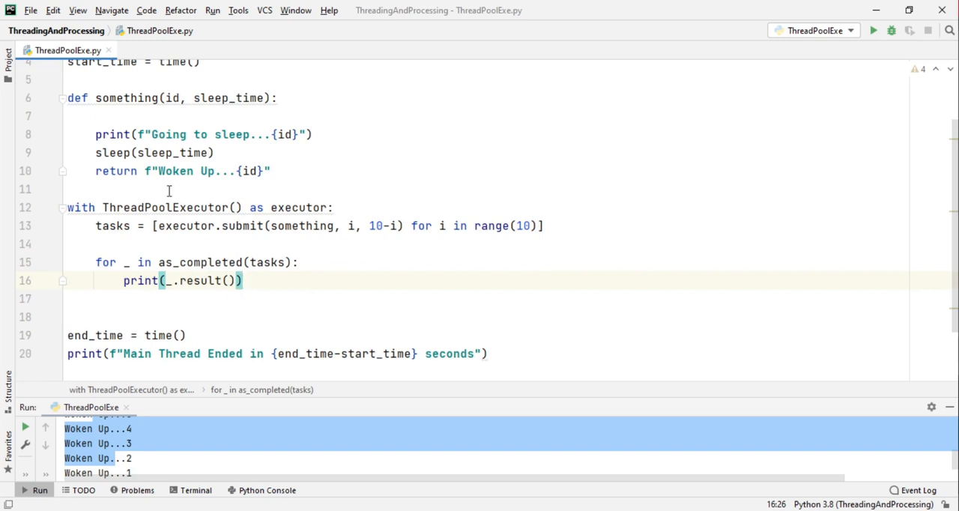
Restore sleep(1), delete the submit loop, and define ids = [0,1,2,3,4,5].
double_click(229, 98)
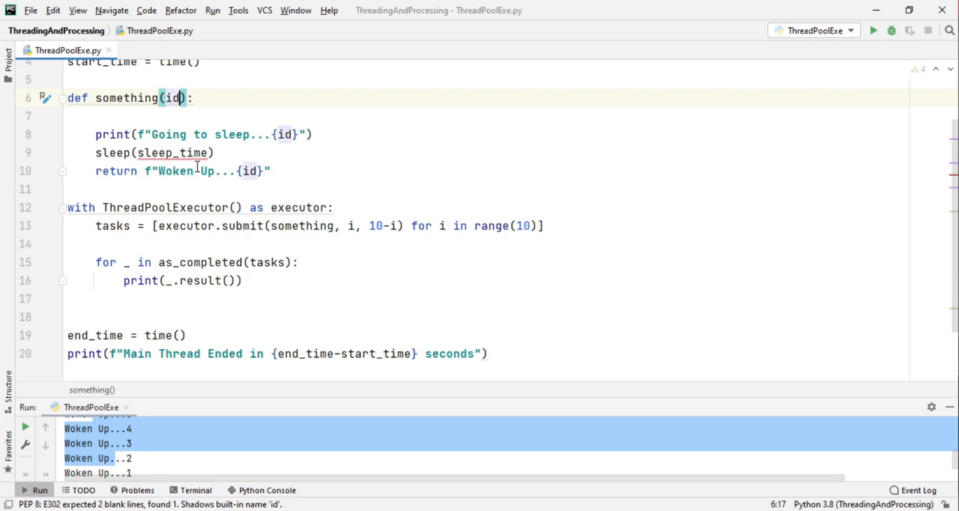
type("1)")
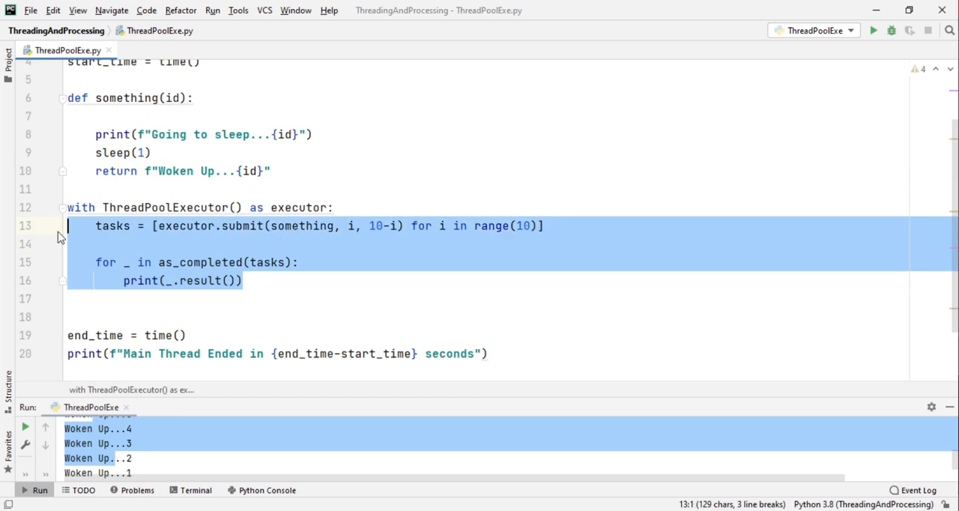
key("Delete")
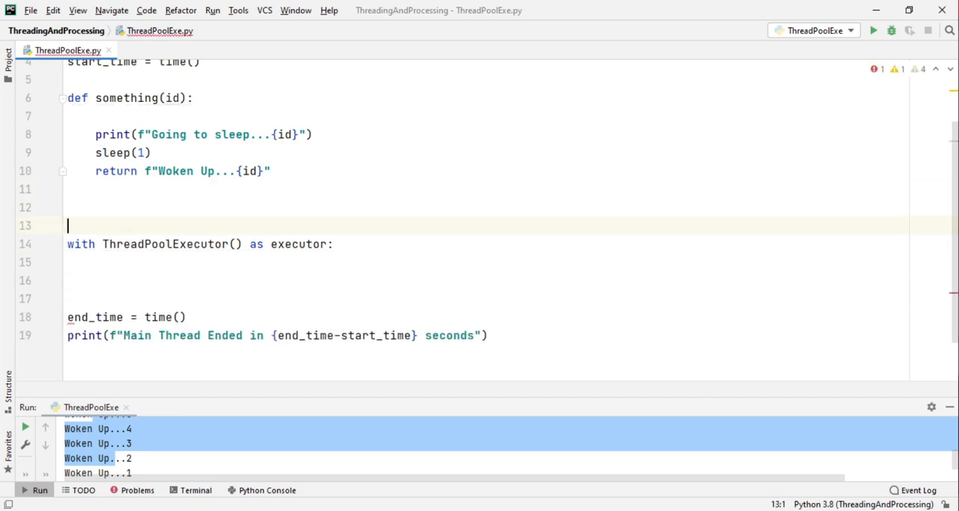
type("ids =[]")
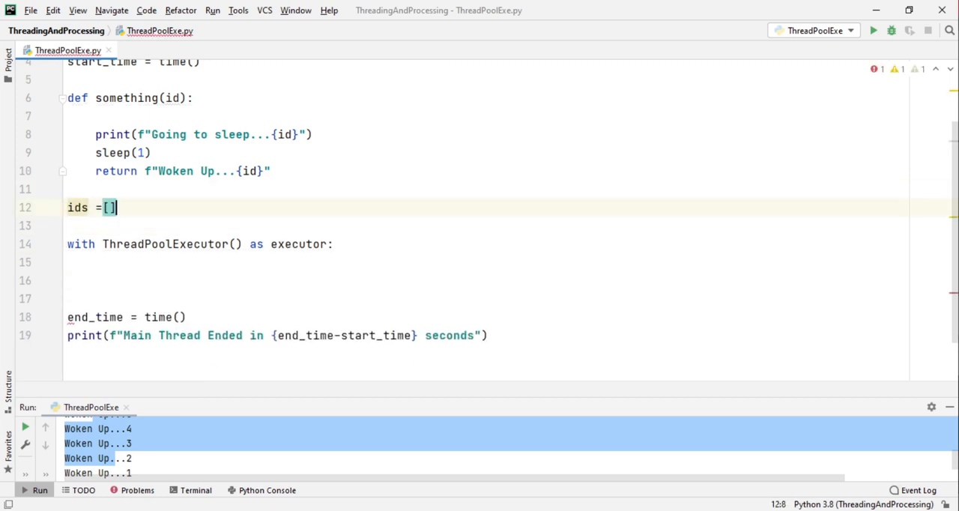
type("0,1,2,3")
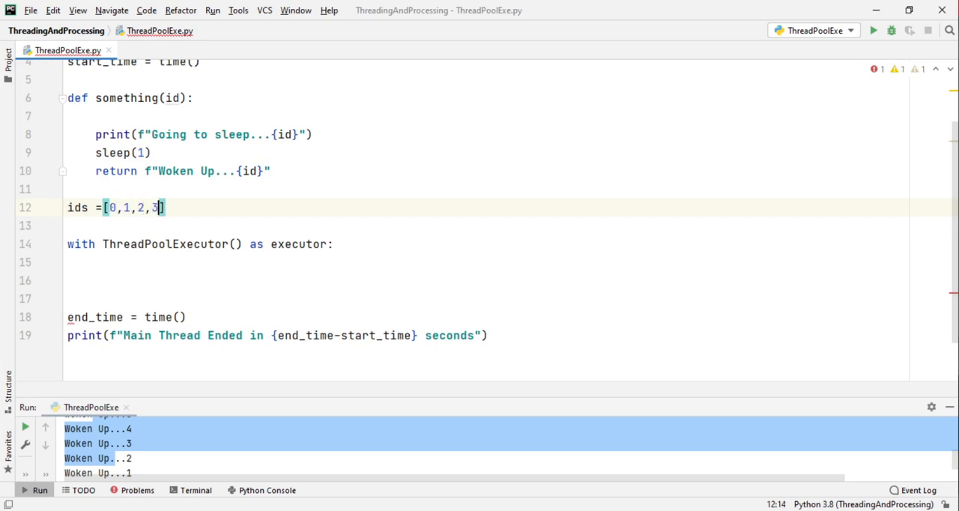
type(",4,5")
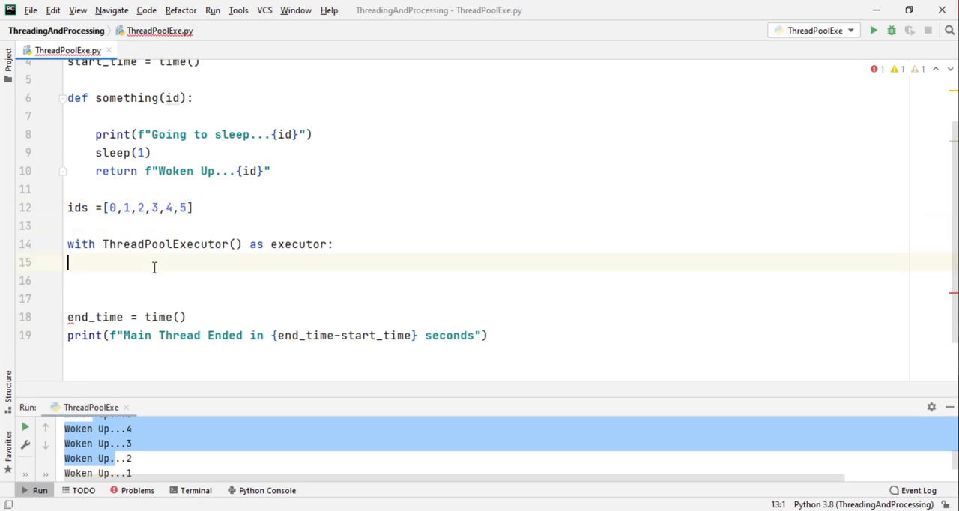
Set results = executor.map(something, ids) and loop printing each result.
type("executor.a")
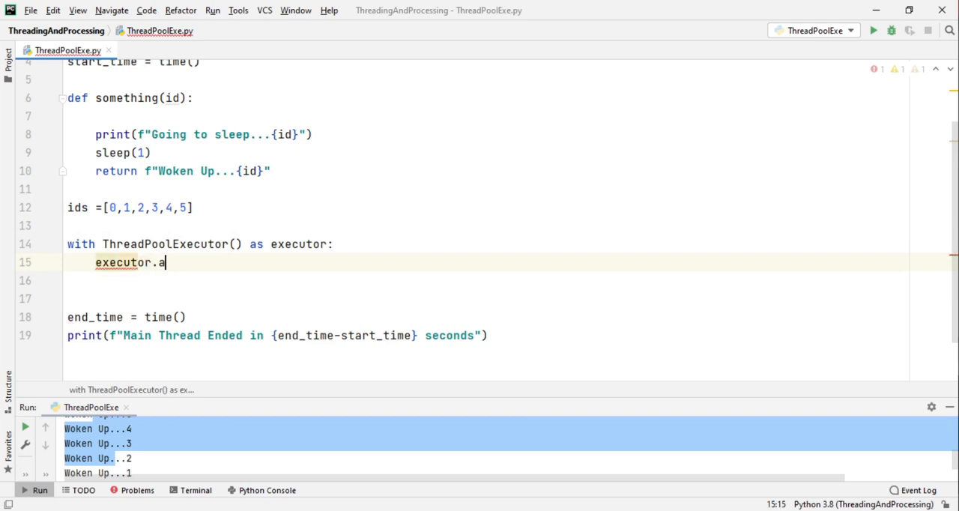
type("map()")
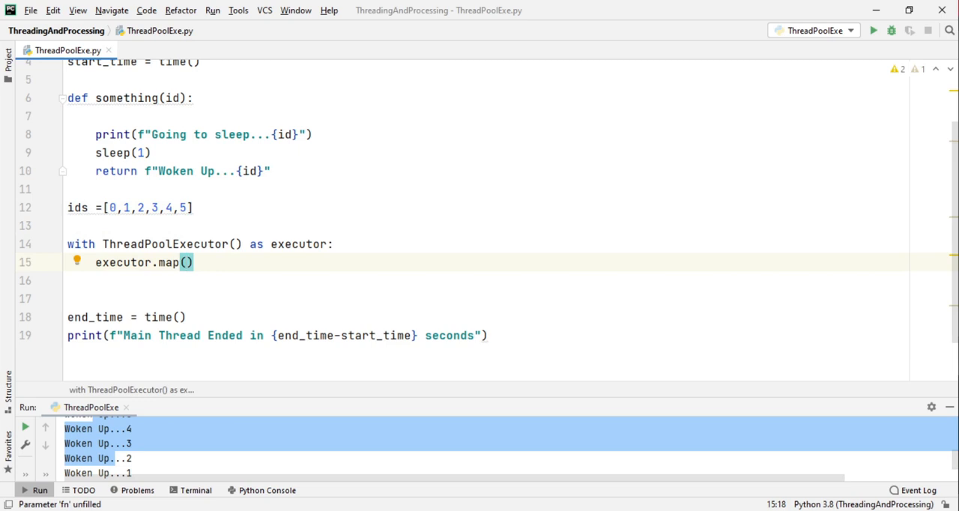
type("s")
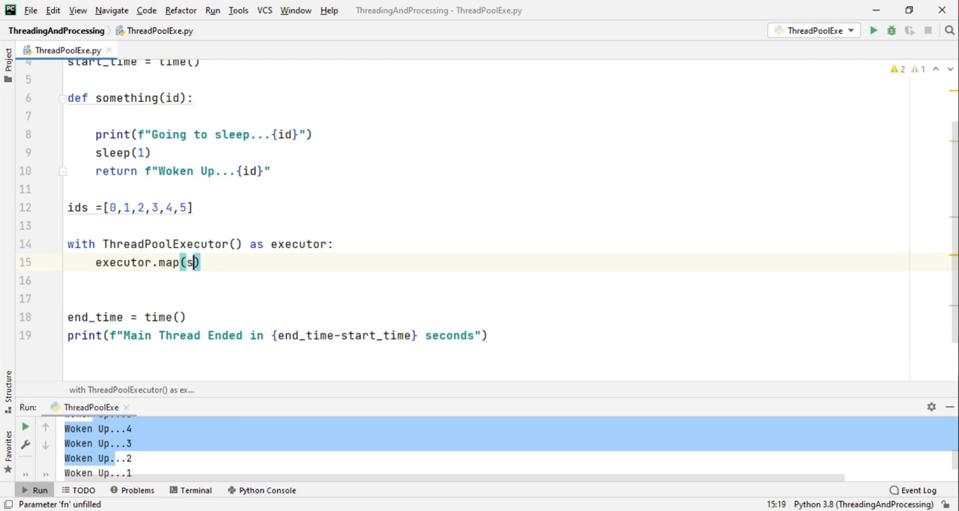
type("omething,")
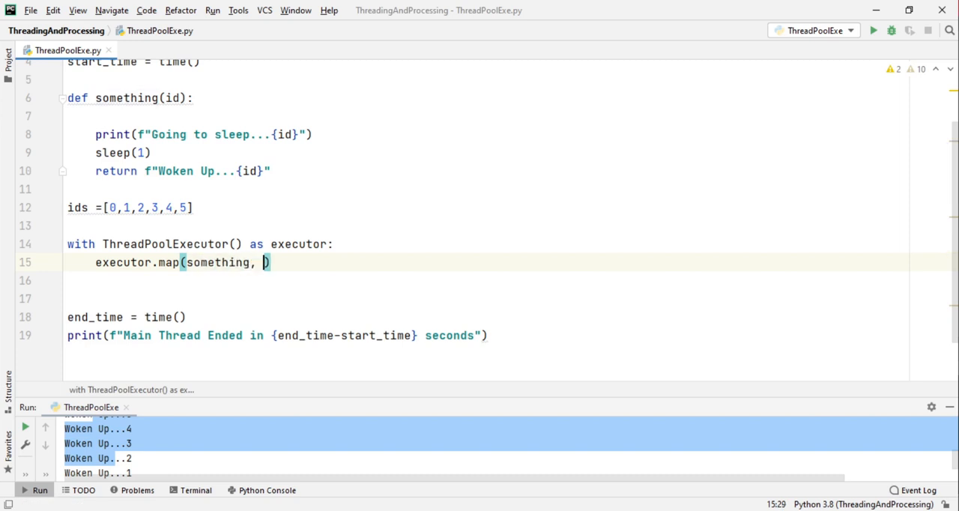
type("ids")
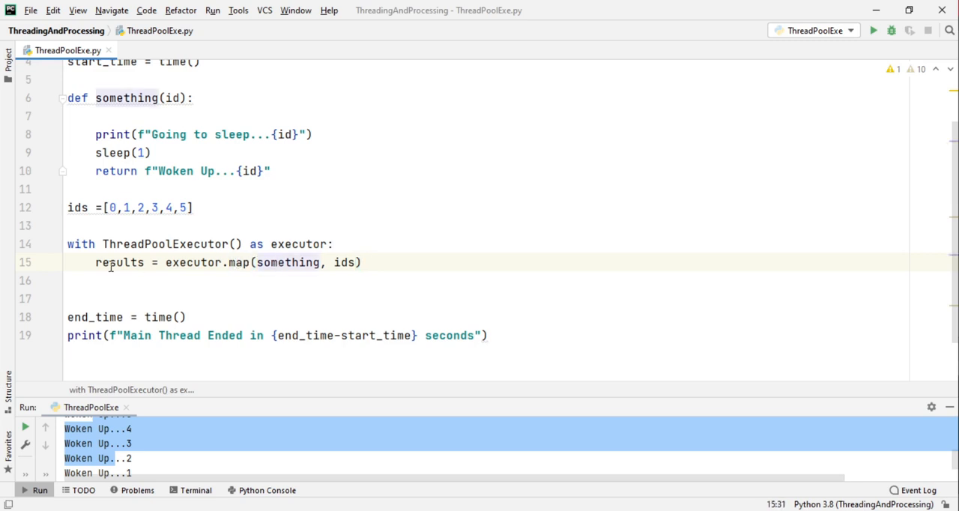
double_click(119, 262)
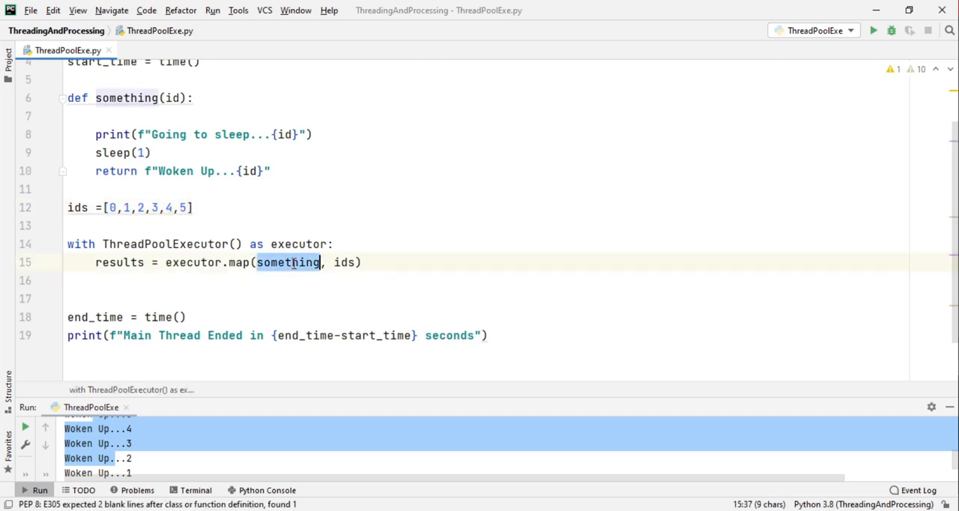
left_click(180, 208)
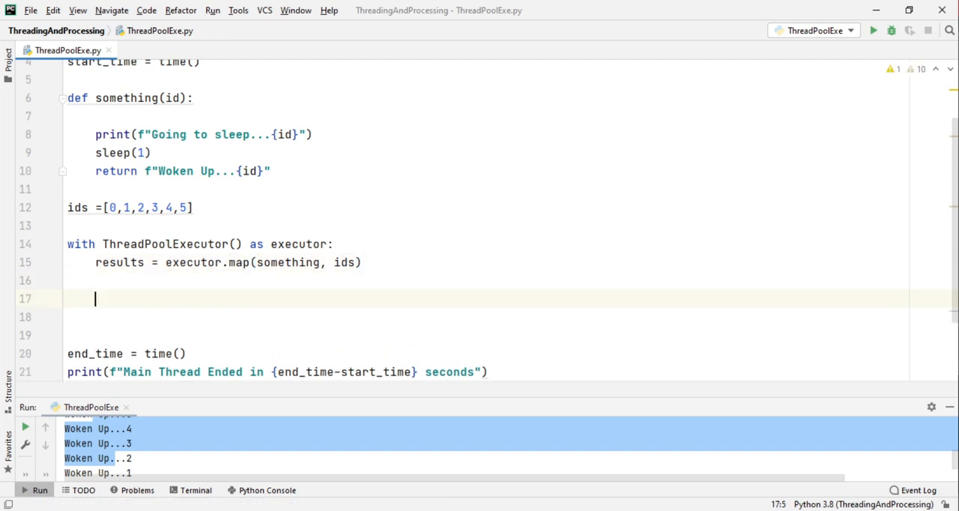
type("for result in results:")
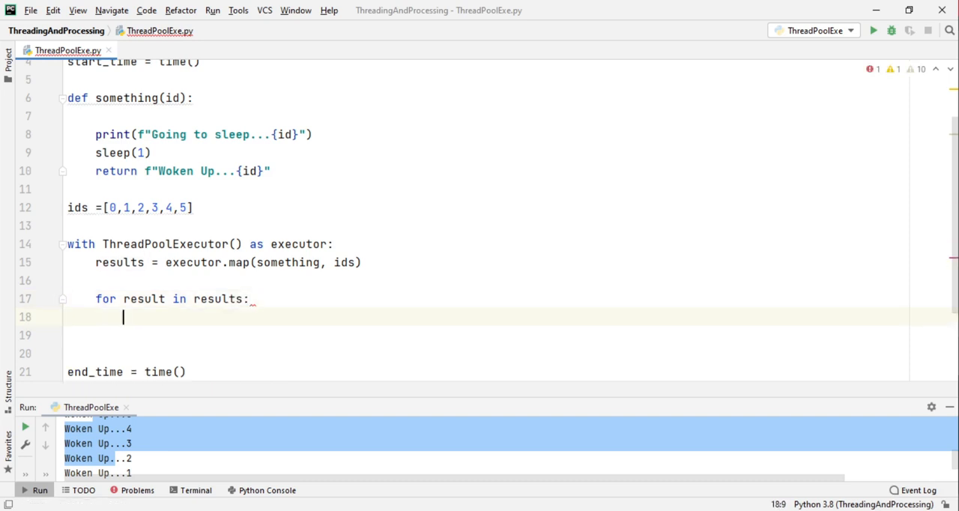
type("print(result")
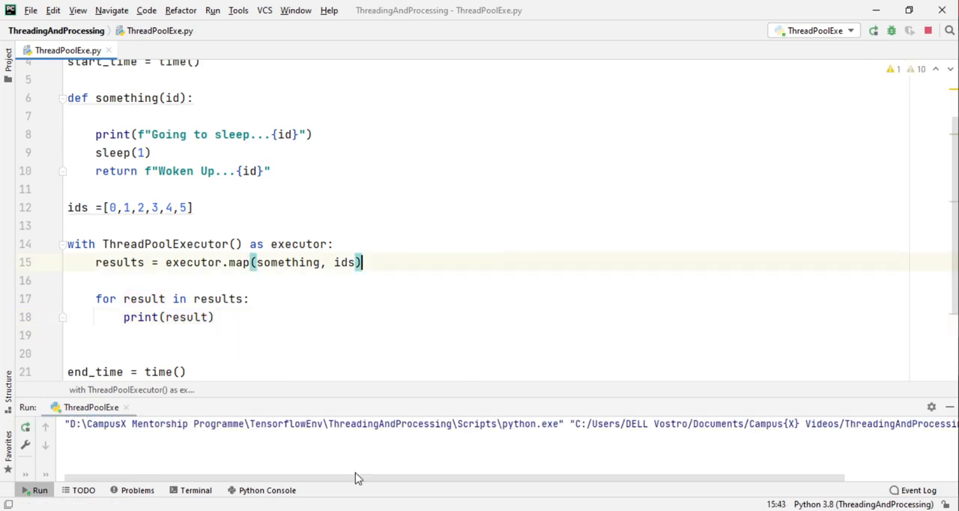
Run the map script and highlight the in-order Woken Up lines for ids 0–5.
left_click(873, 30)
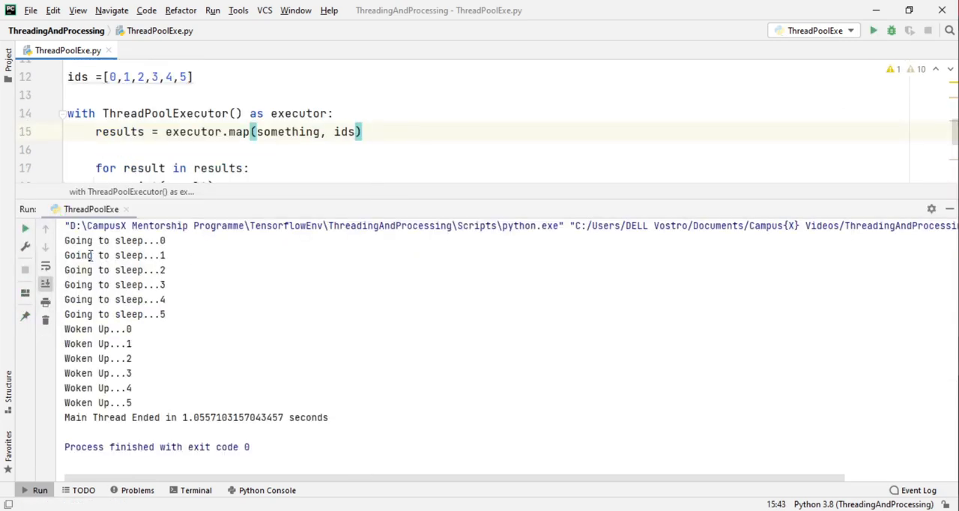
left_click(134, 329)
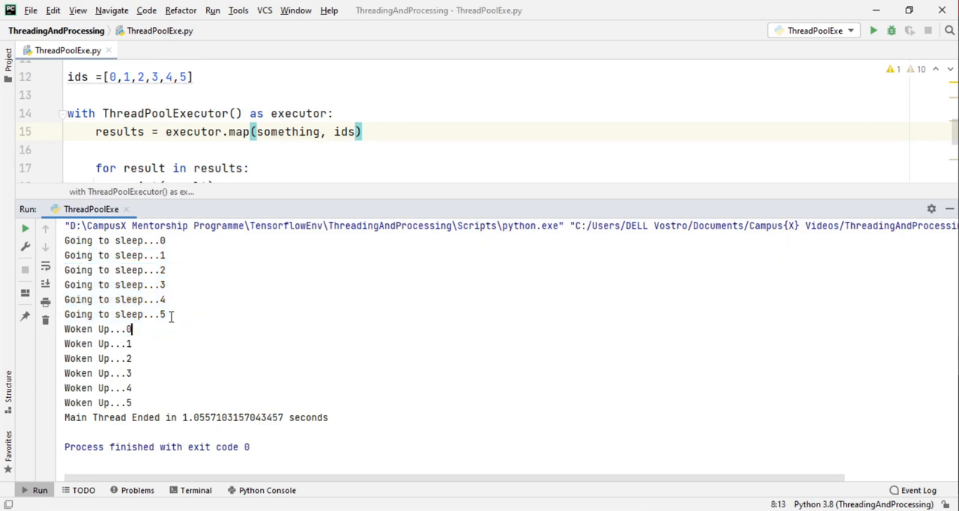
left_click_drag(131, 329, 138, 417)
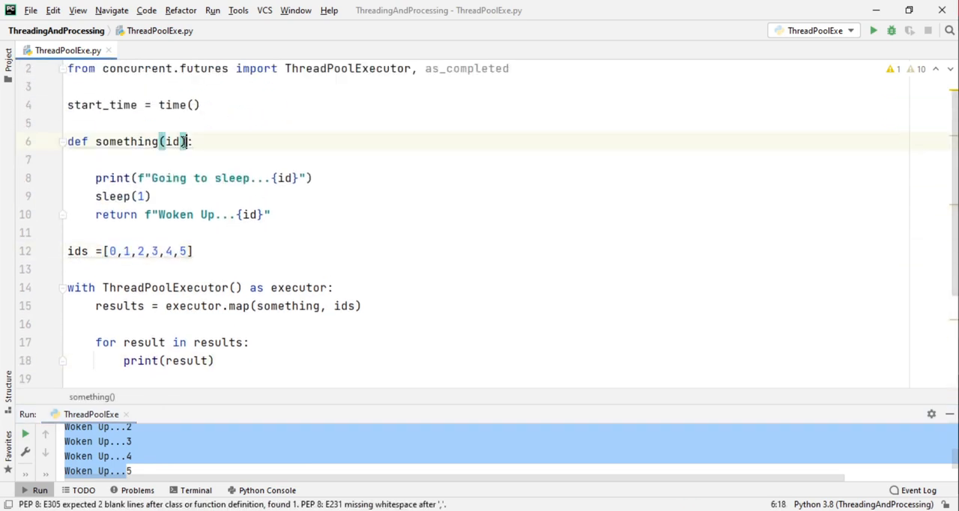
Use sleep(sleep_time), add sleep_times = [5,1,3,4,6,7], and call executor.map(something, ids, sleep_times).
type(", sleep_time")
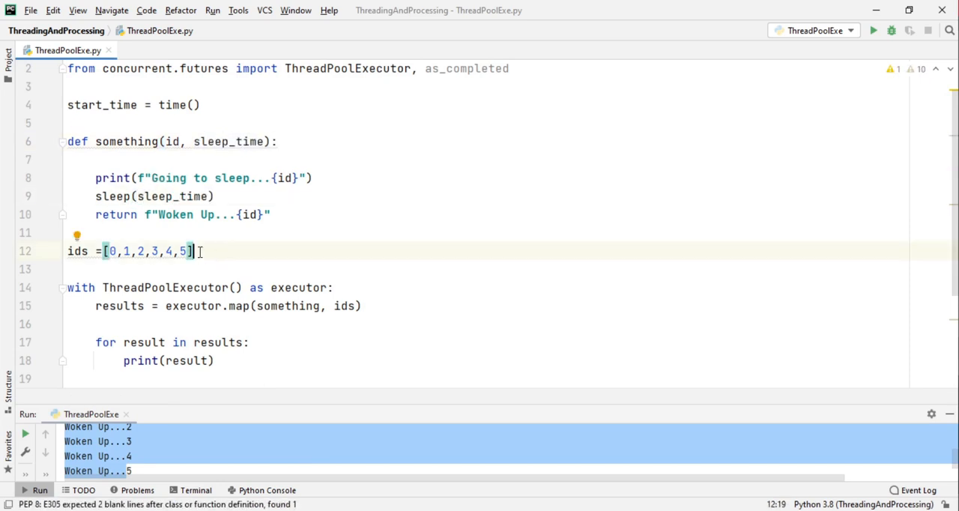
type("sl")
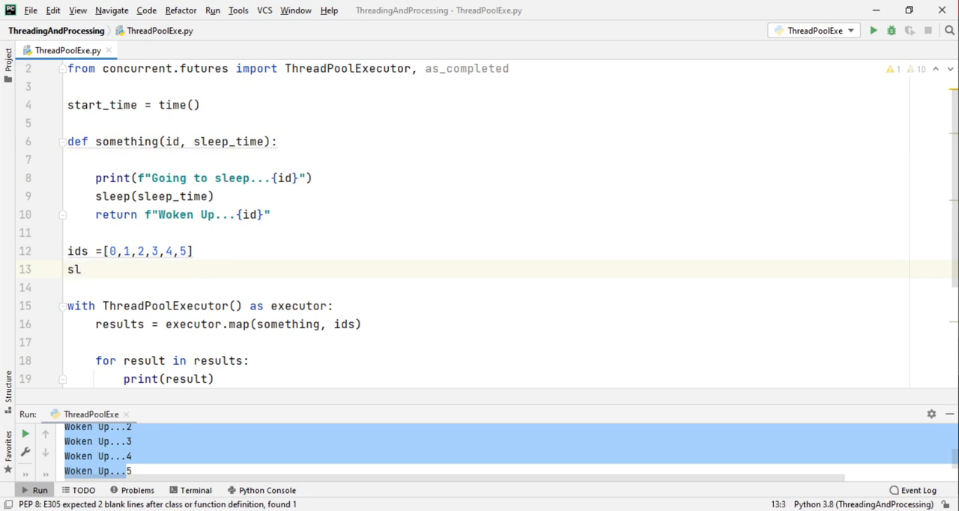
type("eep_t")
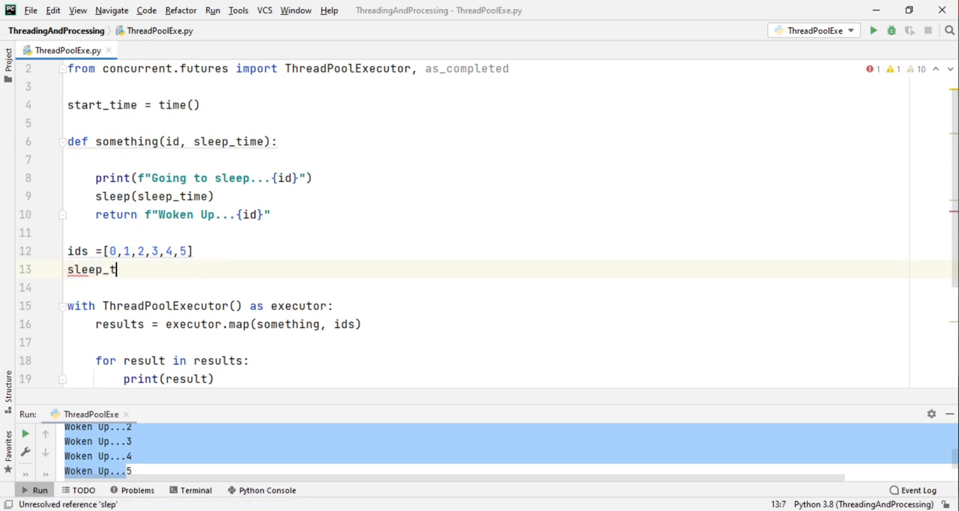
type("imes = [")
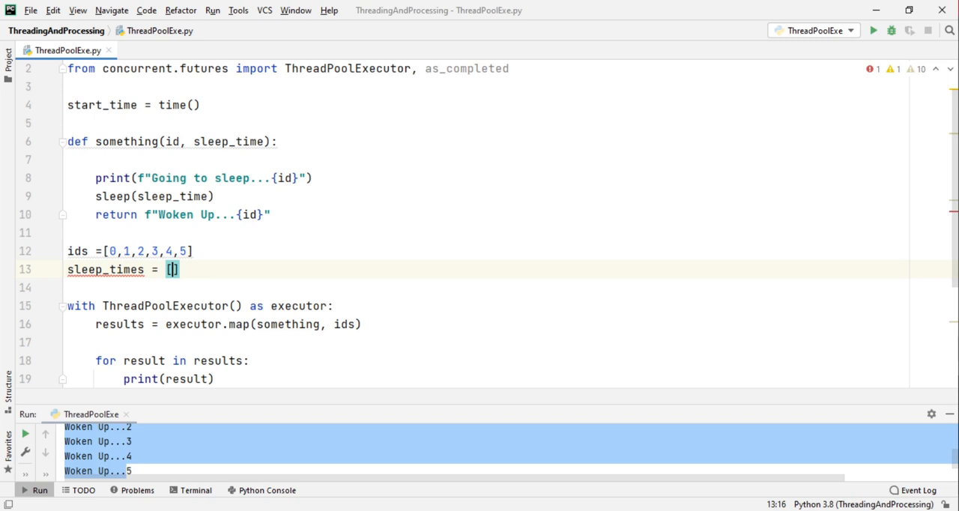
type("5,1,3,4,6,7")
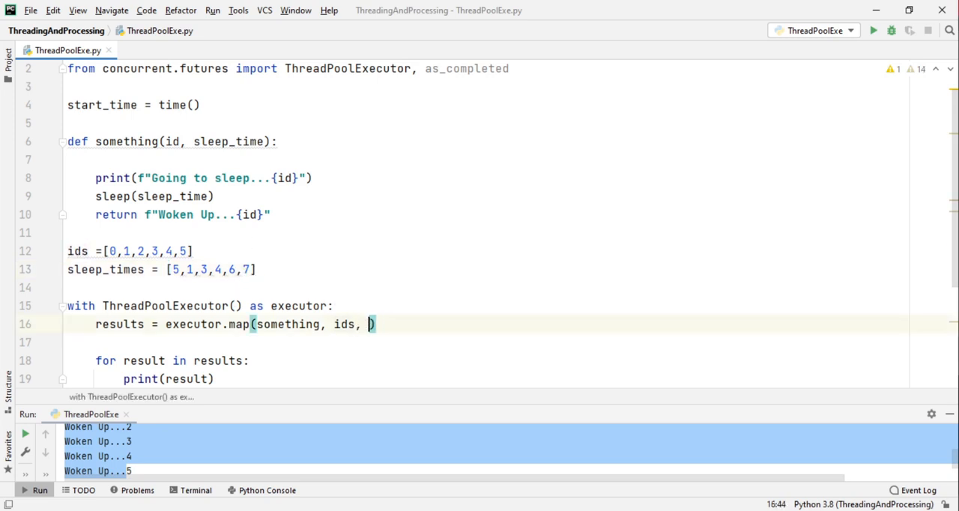
type("sleep_times")
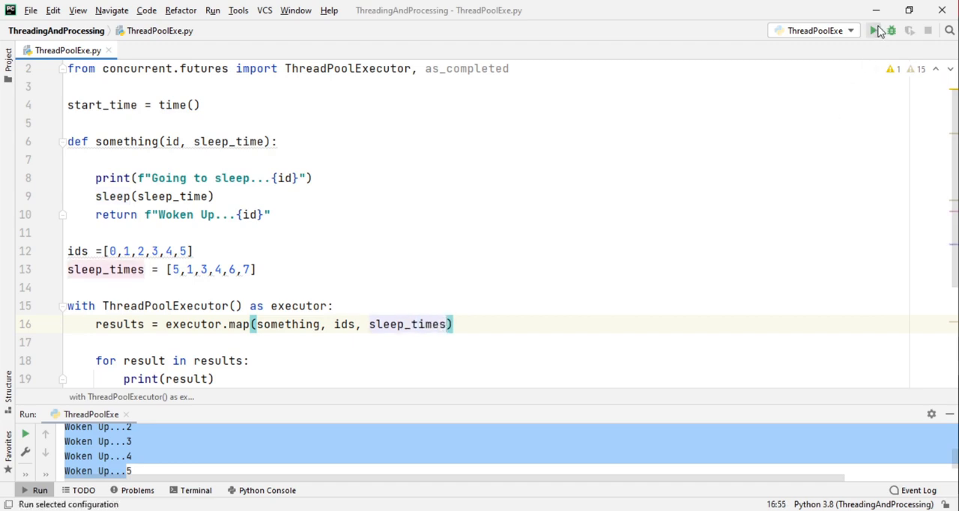
Run the executor.map version with sleep_times, then highlight the map call and results variable.
left_click(873, 31)
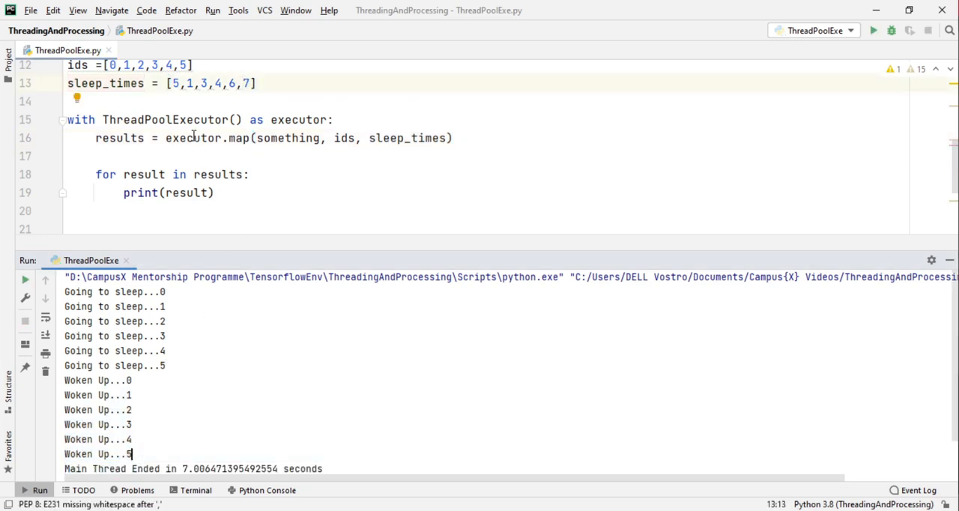
double_click(240, 138)
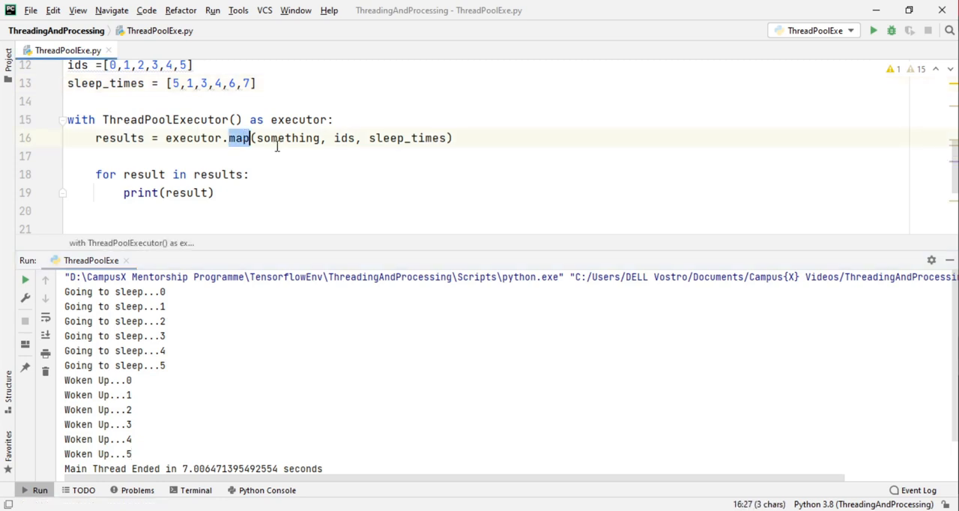
double_click(287, 137)
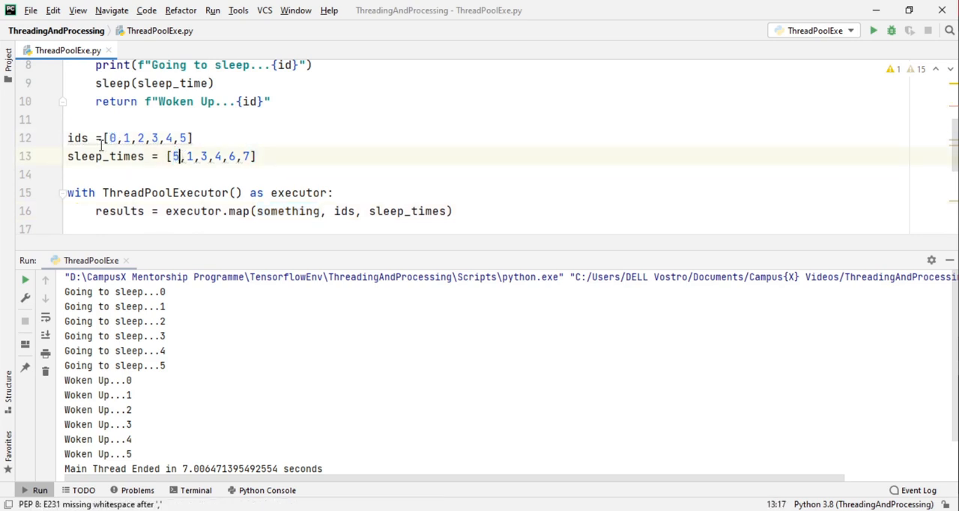
double_click(118, 211)
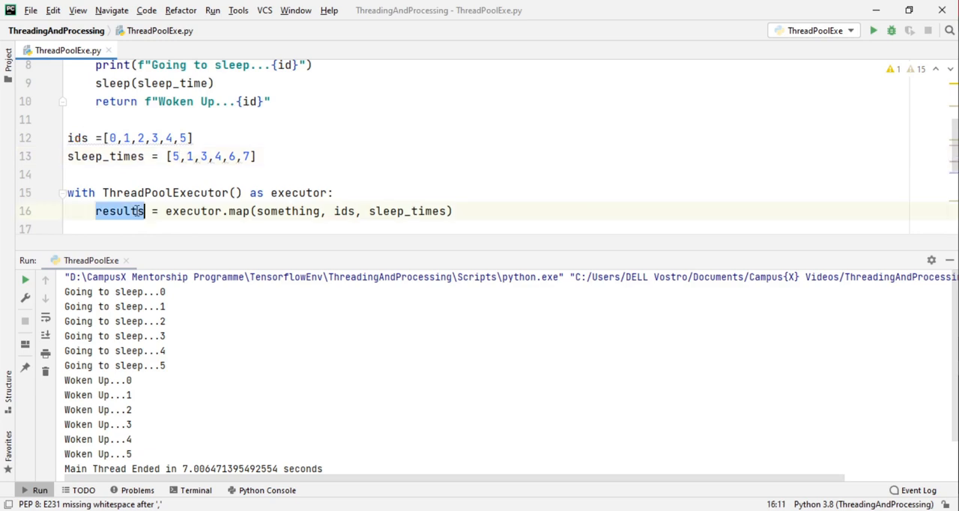
scroll("down", 3)
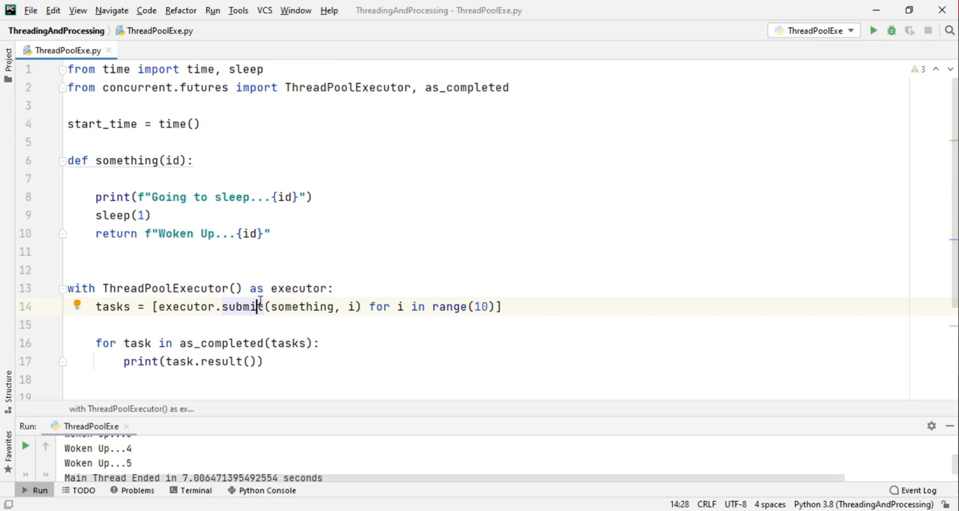
Pass max_workers=10 to ThreadPoolExecutor, then change the value to 3.
double_click(166, 289)
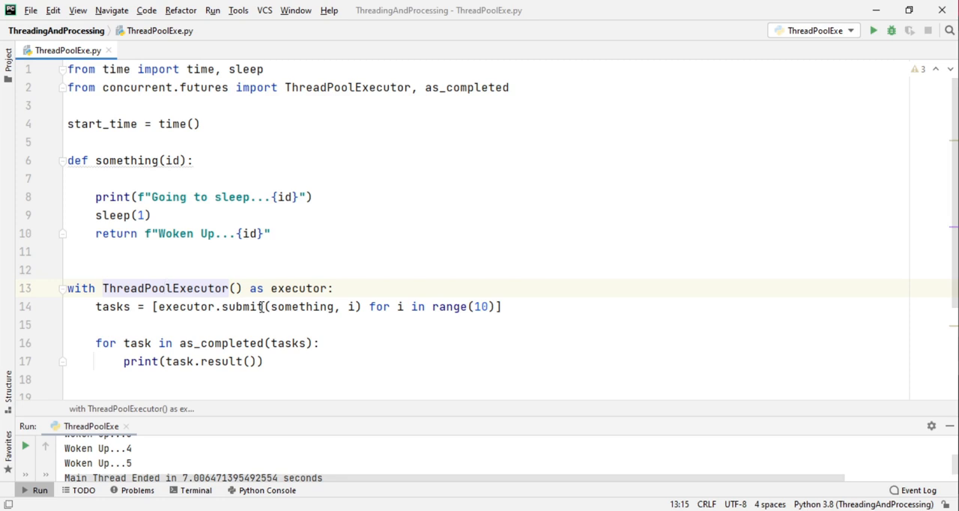
mouse_move(172, 229)
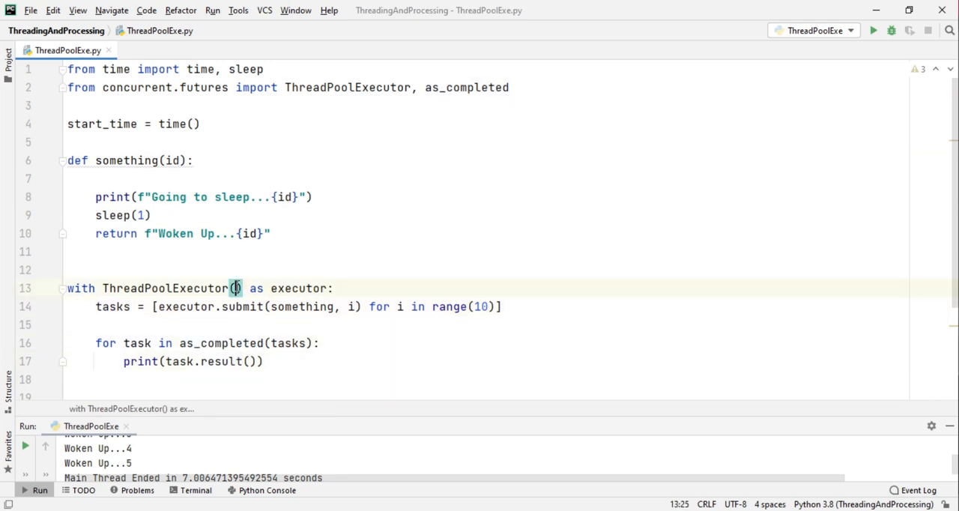
type("max_ma")
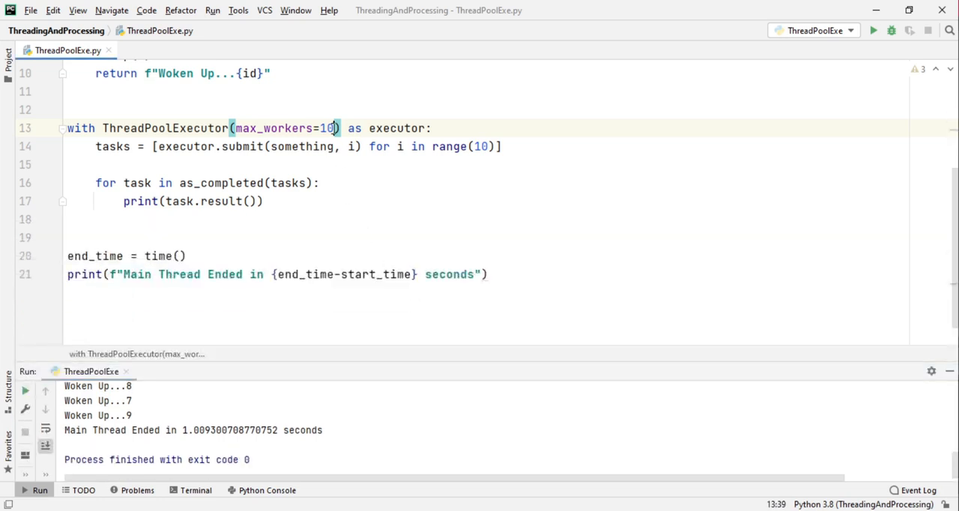
type("3")
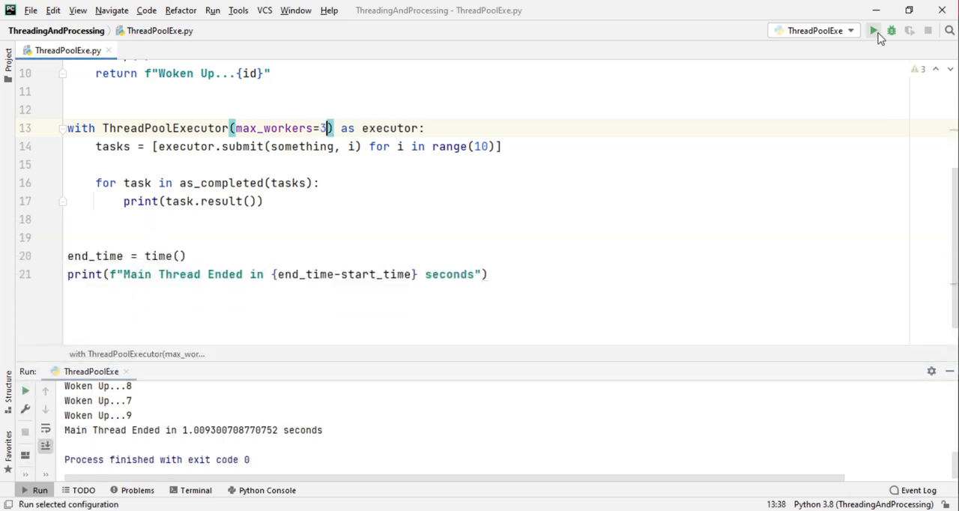
Run with three workers, shrink the Run panel, and set max_workers to 5.
left_click(872, 30)
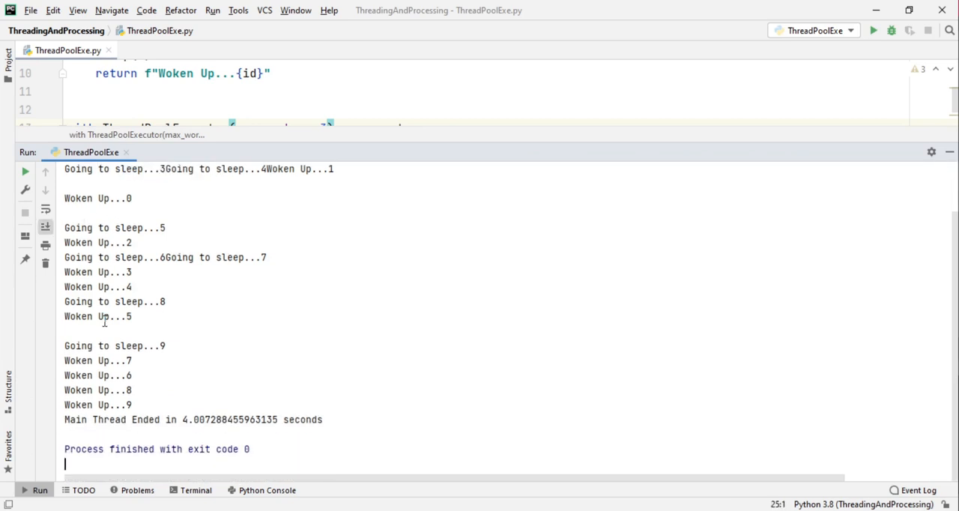
left_click_drag(65, 332, 131, 405)
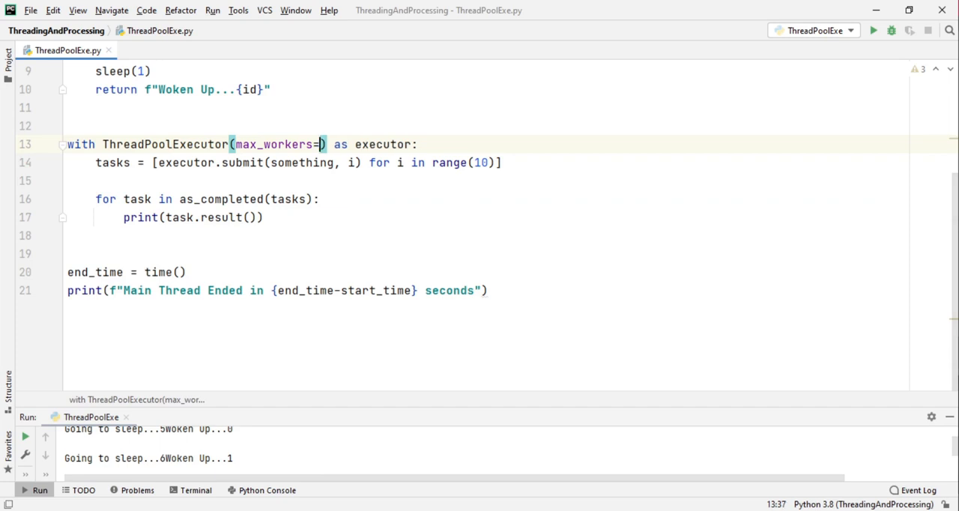
type("5")
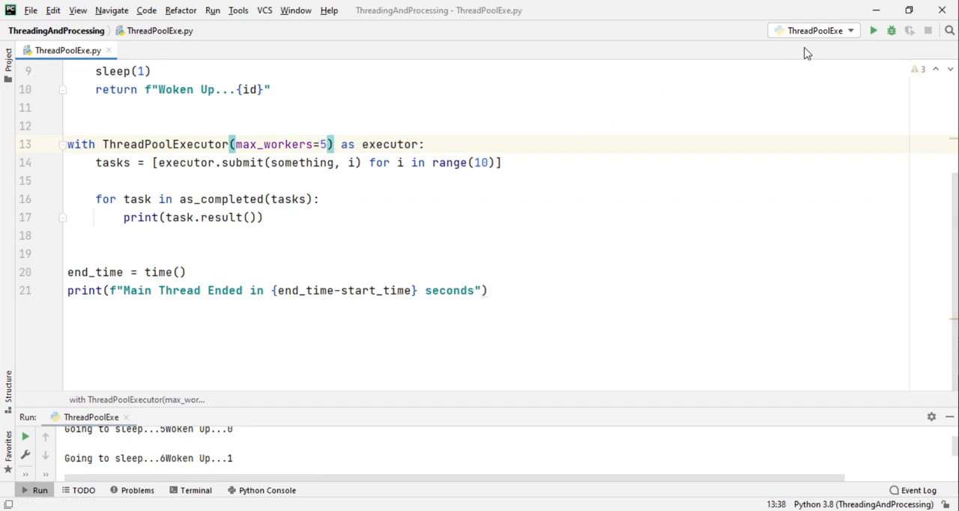
Run with five workers and highlight the five tasks that started sleeping together.
left_click(873, 30)
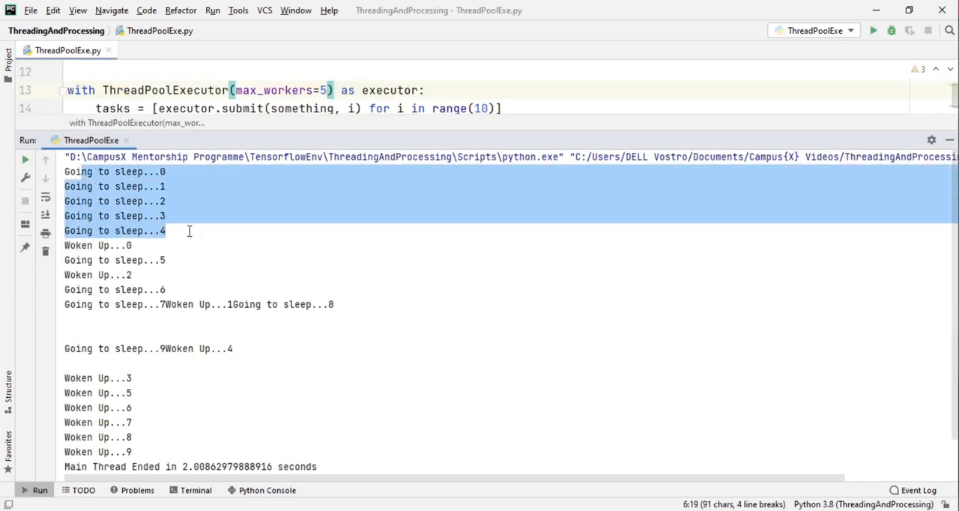
double_click(107, 246)
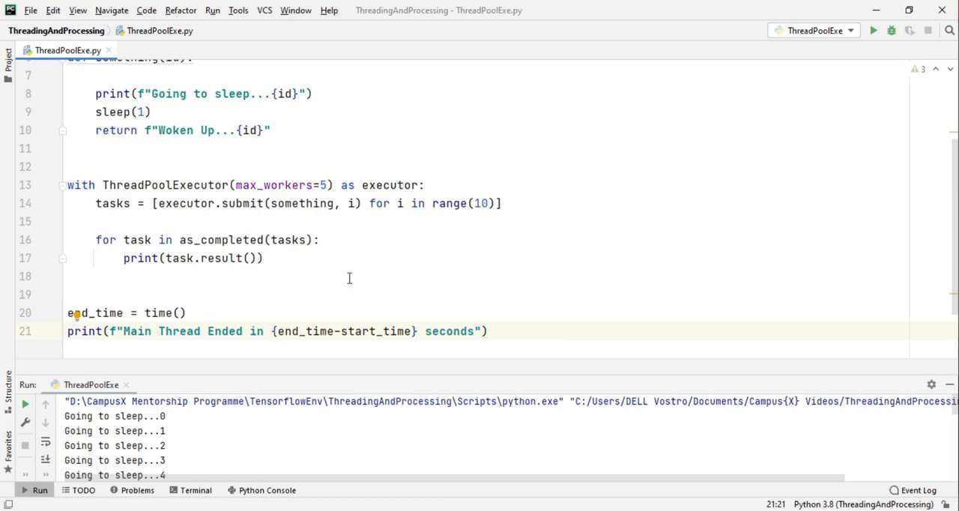
mouse_move(417, 249)
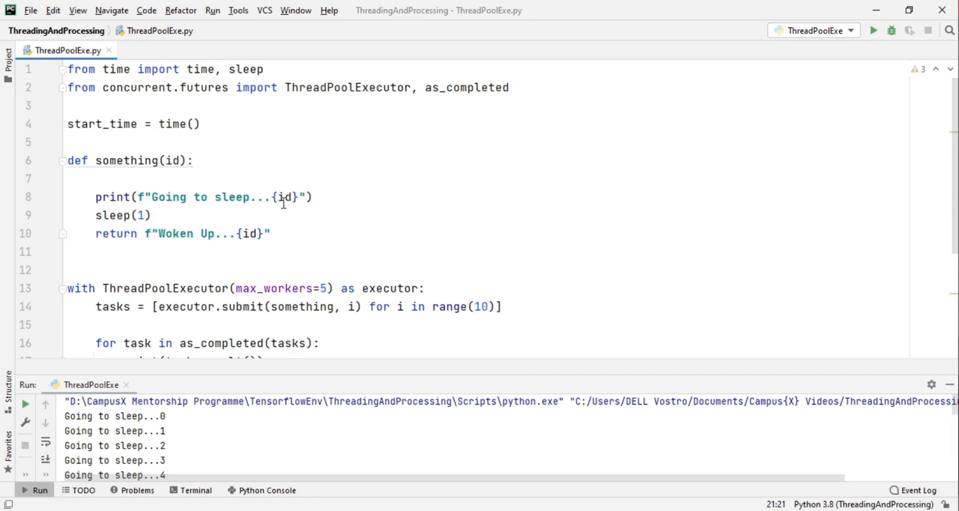
mouse_move(400, 255)
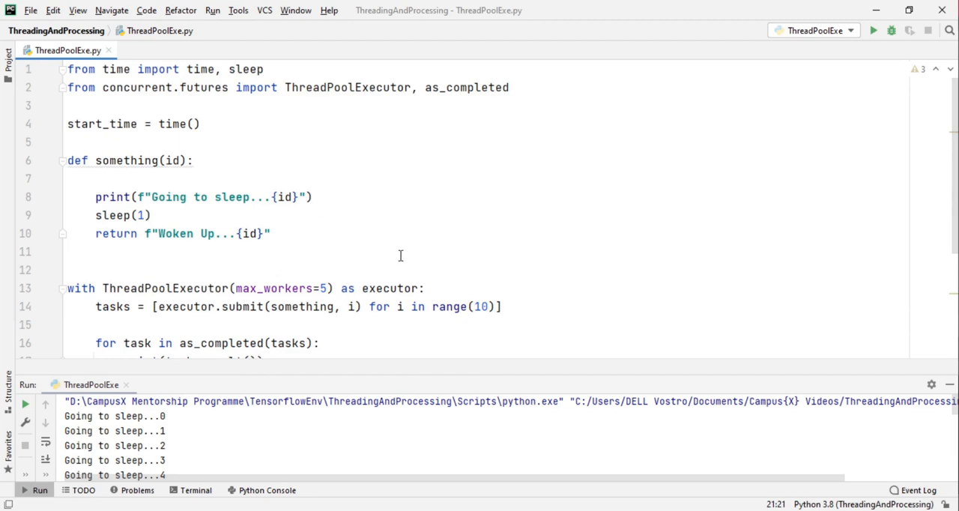